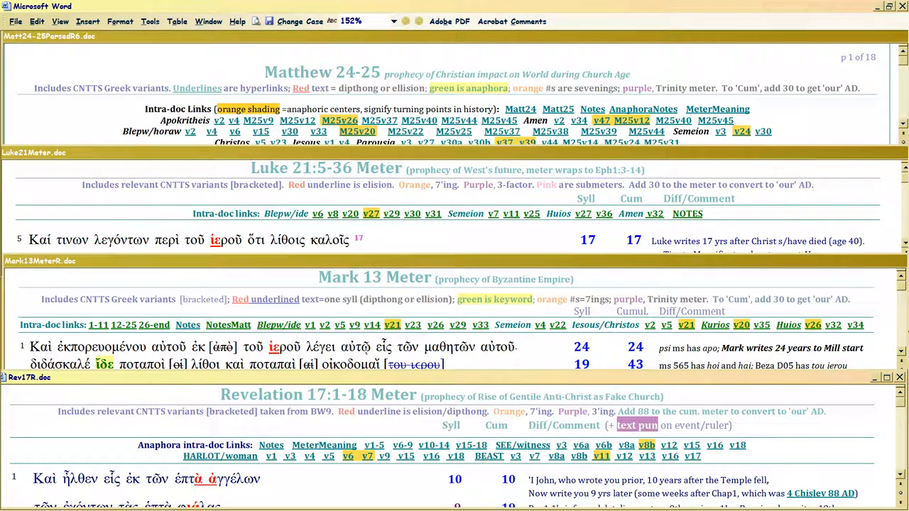
mouse_move(881, 216)
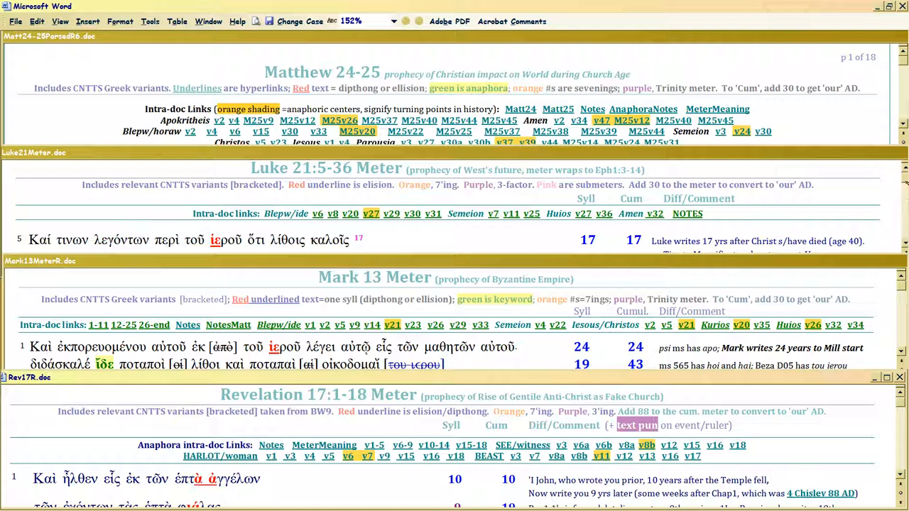
mouse_move(806, 121)
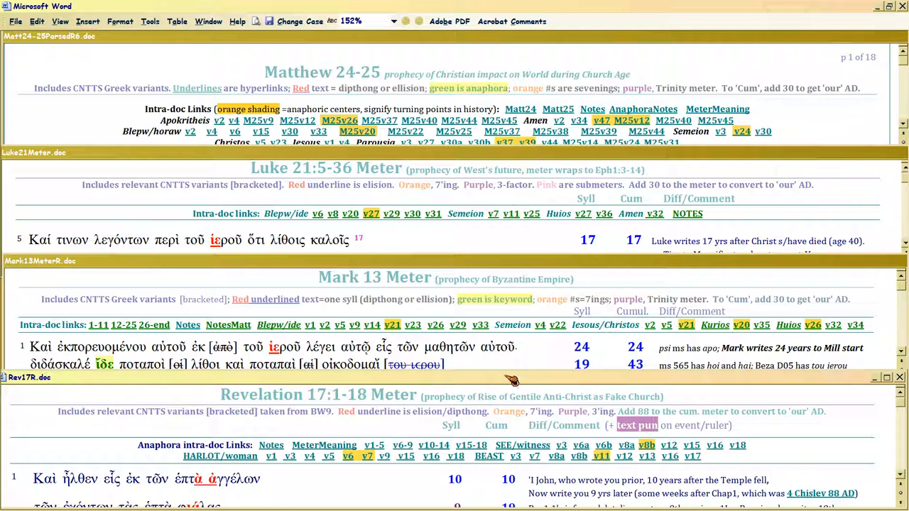
mouse_move(538, 224)
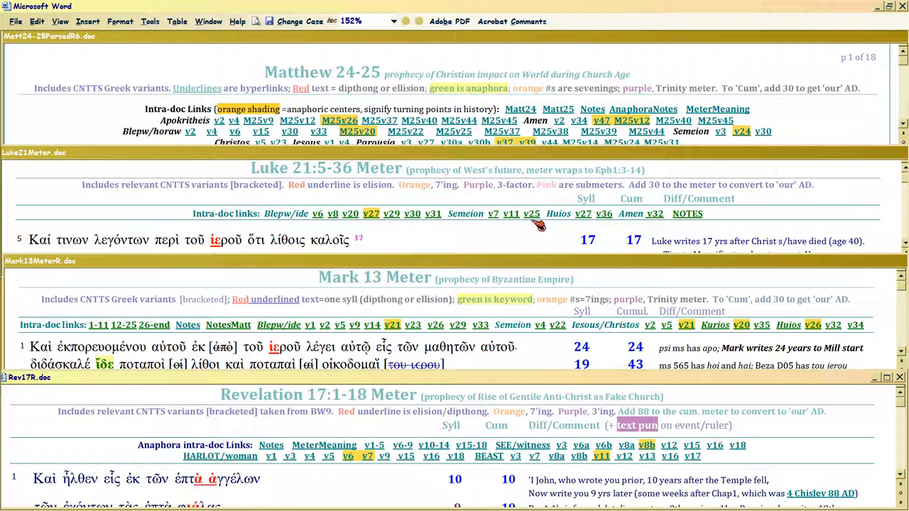
mouse_move(534, 239)
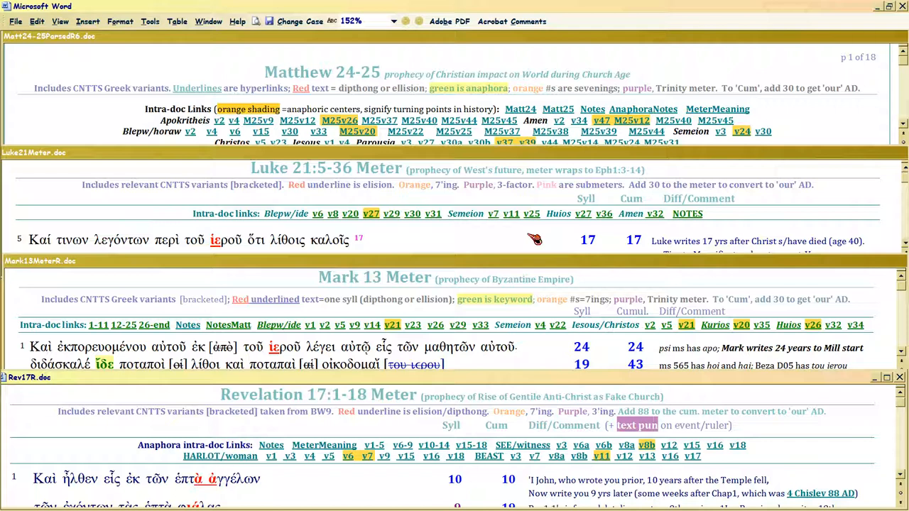
mouse_move(111, 434)
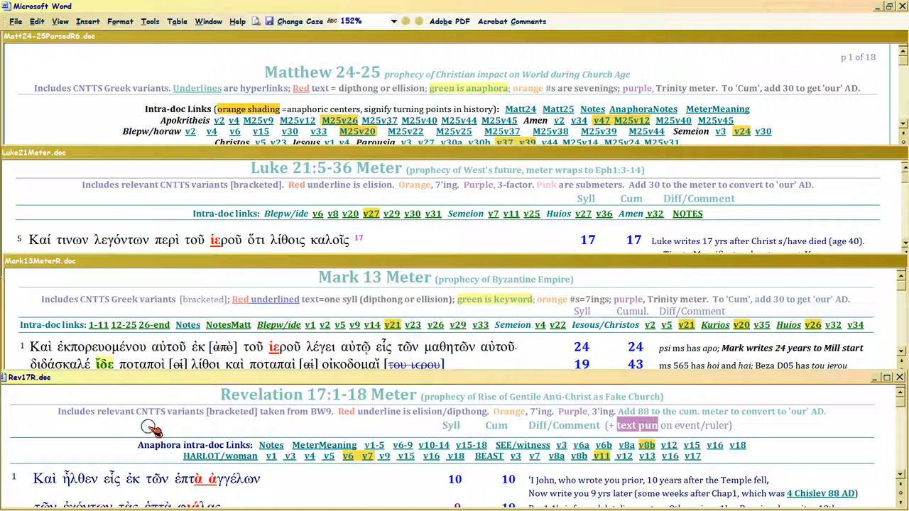
mouse_move(150, 428)
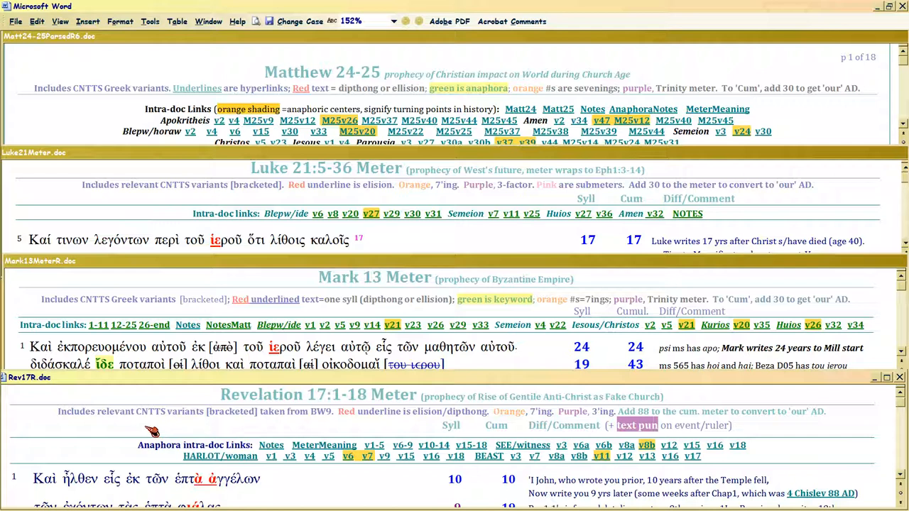
mouse_move(142, 429)
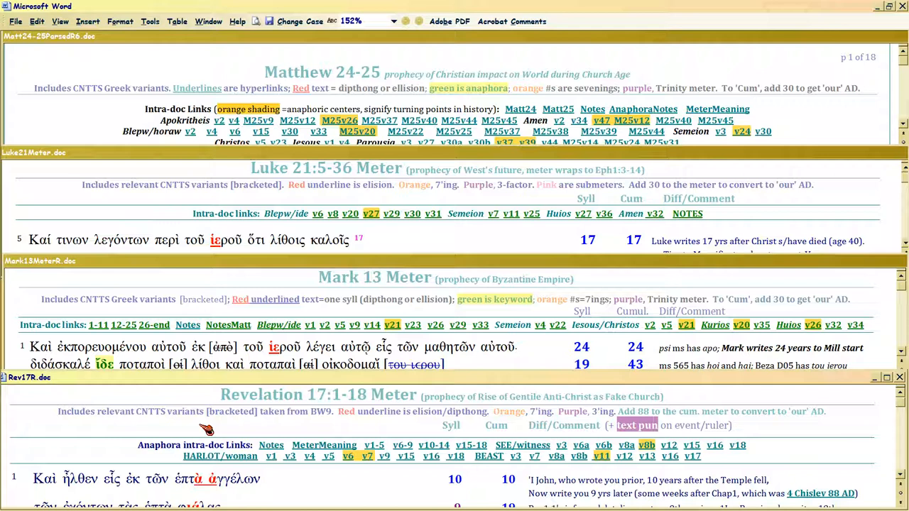
mouse_move(162, 426)
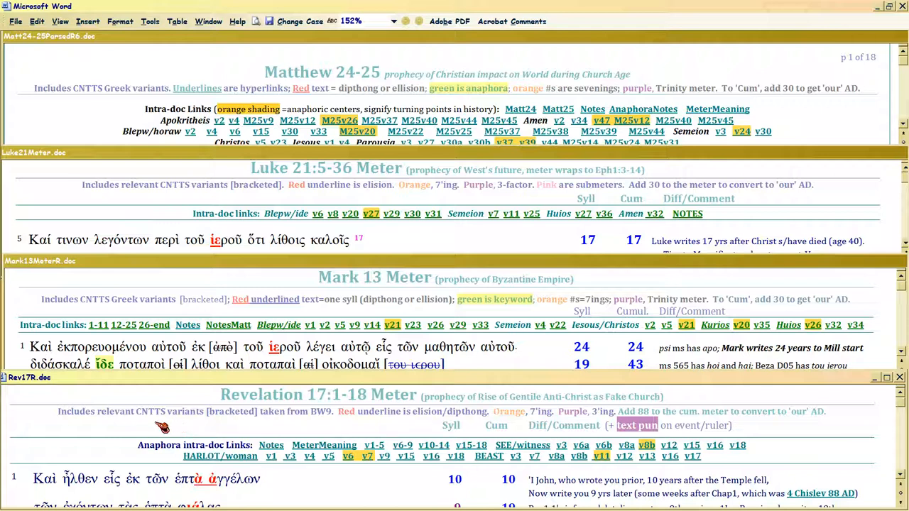
mouse_move(145, 432)
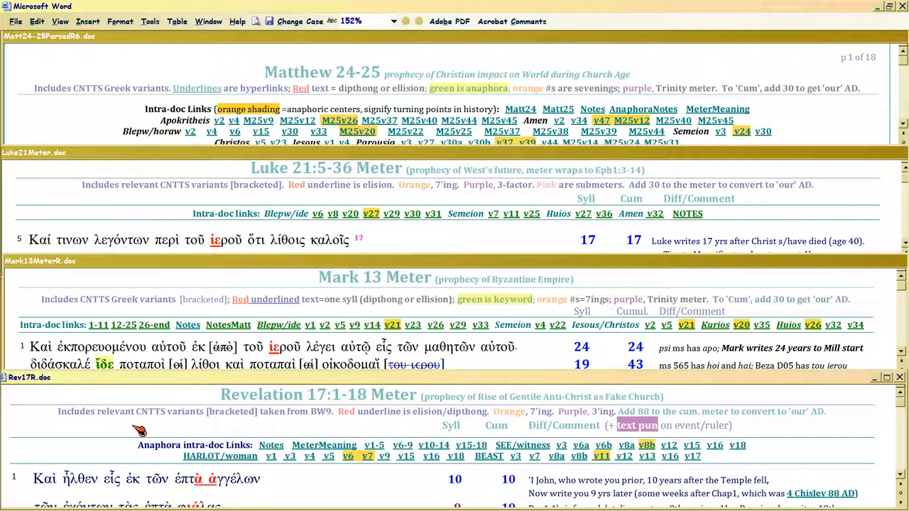
mouse_move(176, 423)
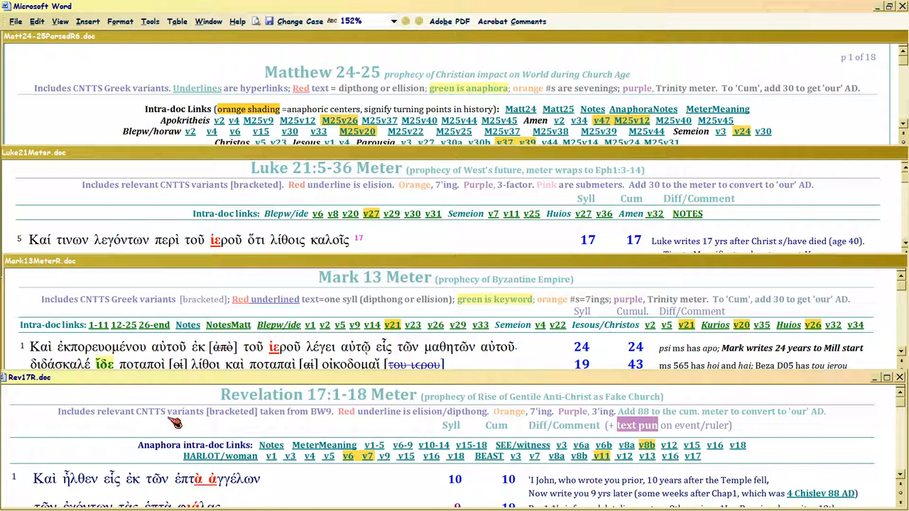
mouse_move(287, 427)
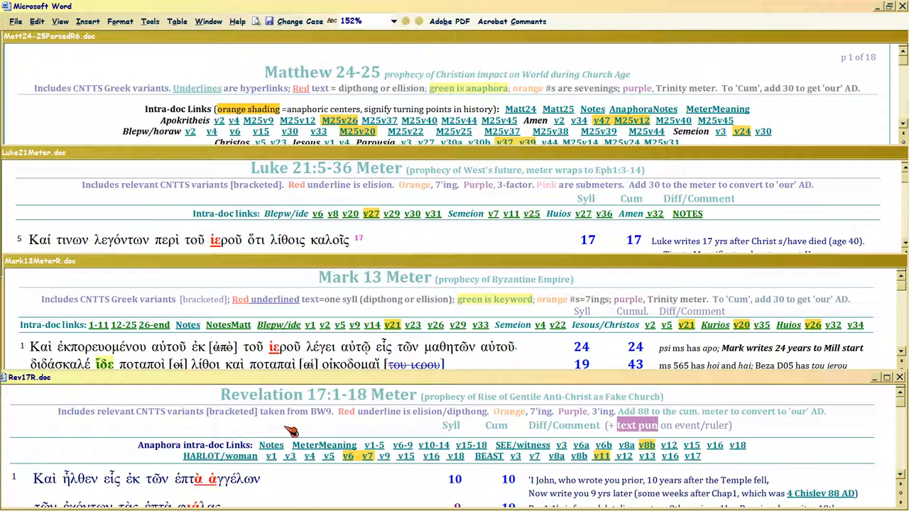
mouse_move(206, 401)
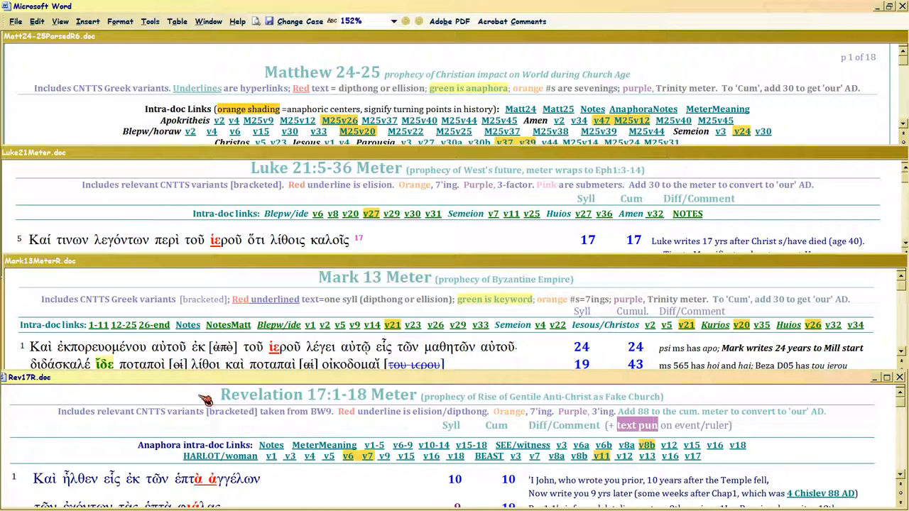
mouse_move(183, 432)
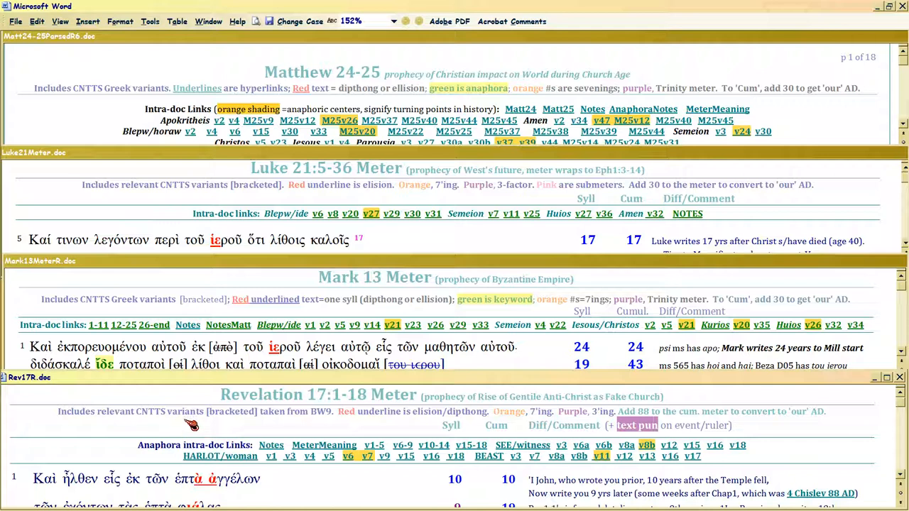
mouse_move(230, 429)
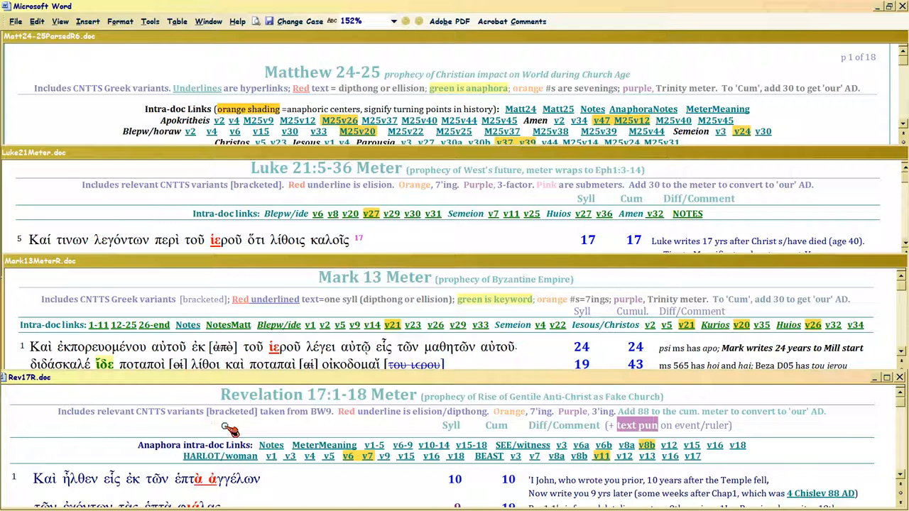
mouse_move(149, 433)
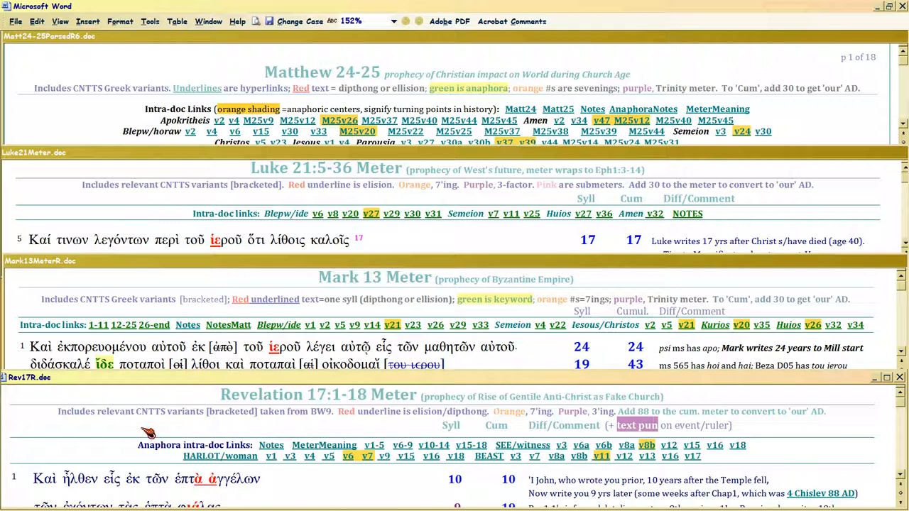
mouse_move(119, 431)
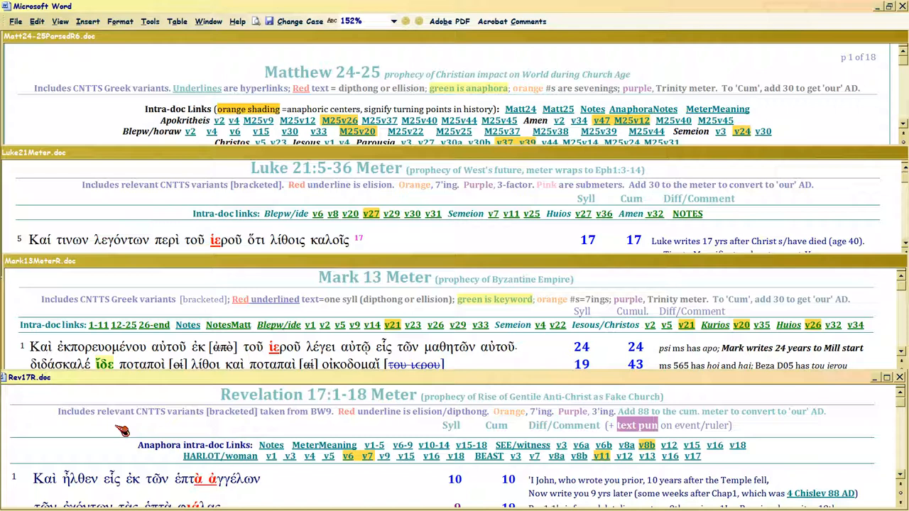
mouse_move(344, 508)
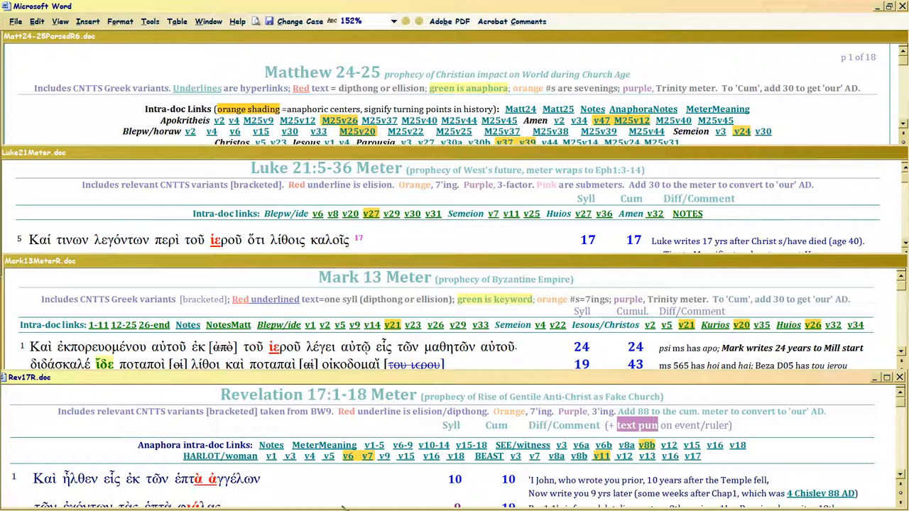
mouse_move(287, 485)
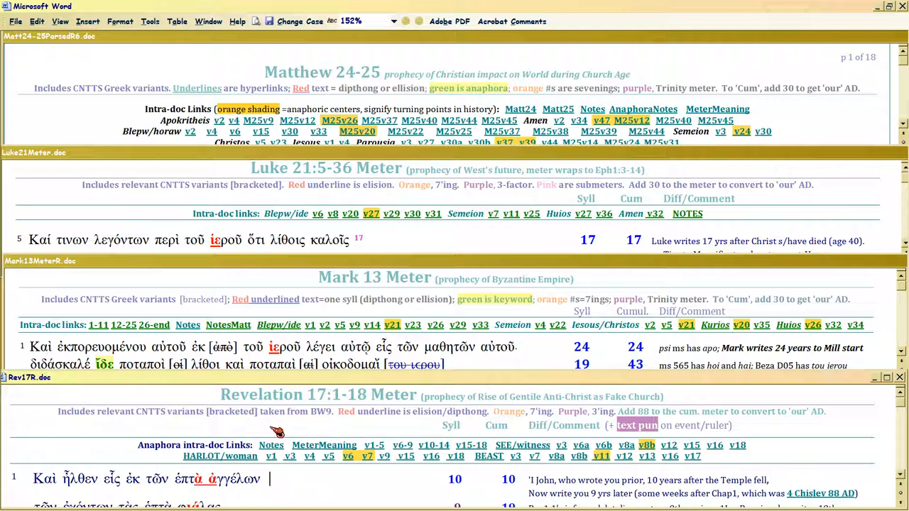
mouse_move(259, 486)
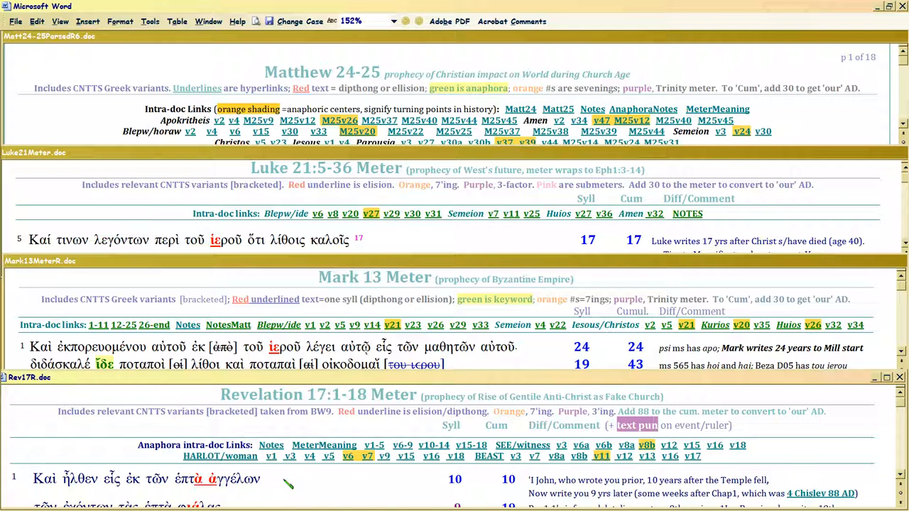
Enlarge the Matthew pane so every hyperlink row through Numphios is visible
left_click(270, 479)
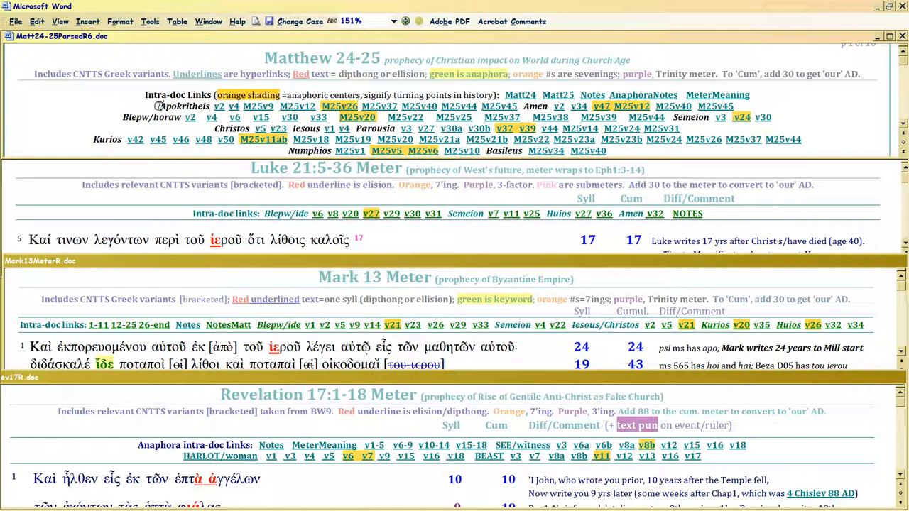
double_click(183, 105)
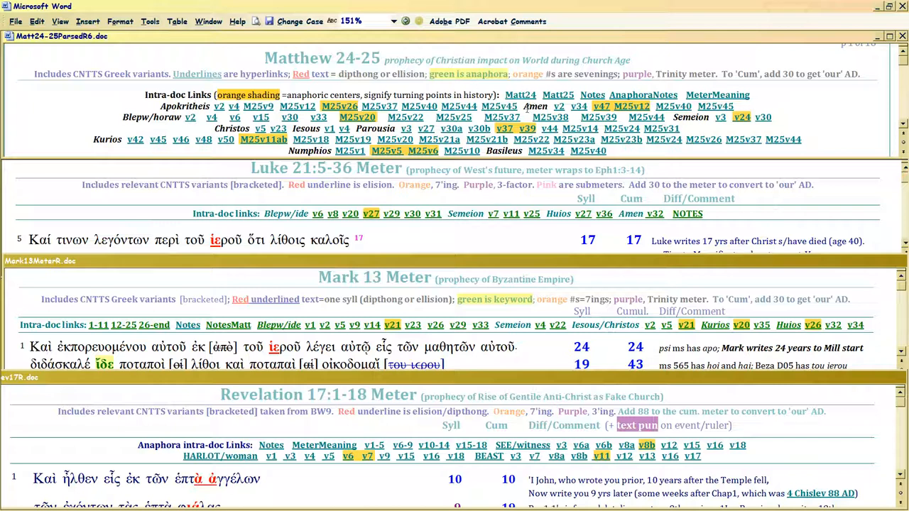
double_click(534, 105)
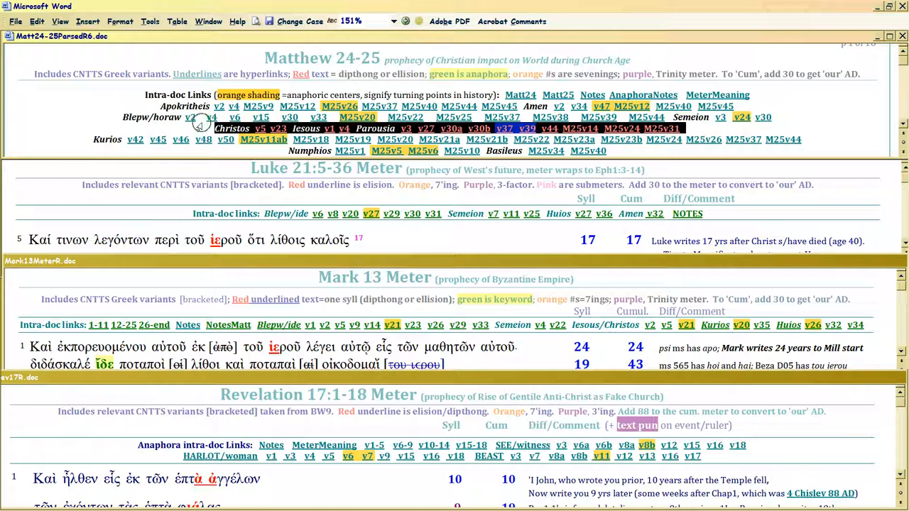
mouse_move(157, 129)
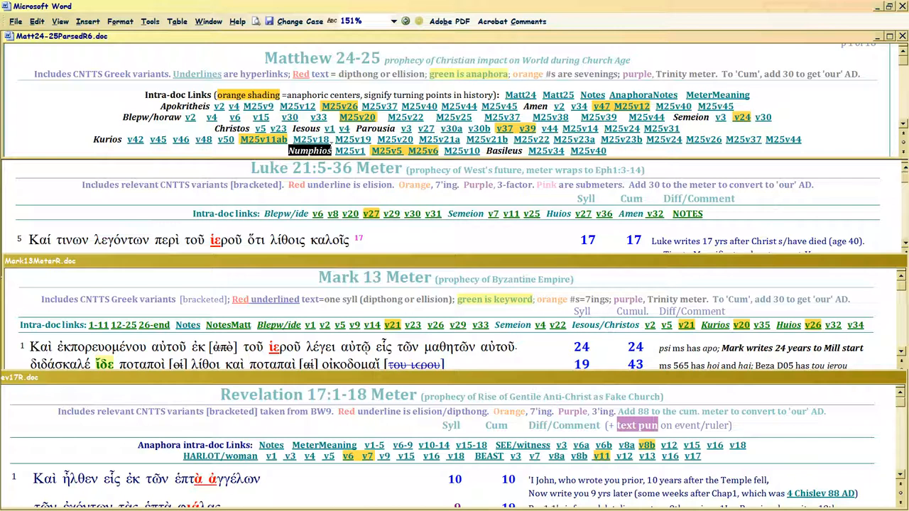
mouse_move(341, 150)
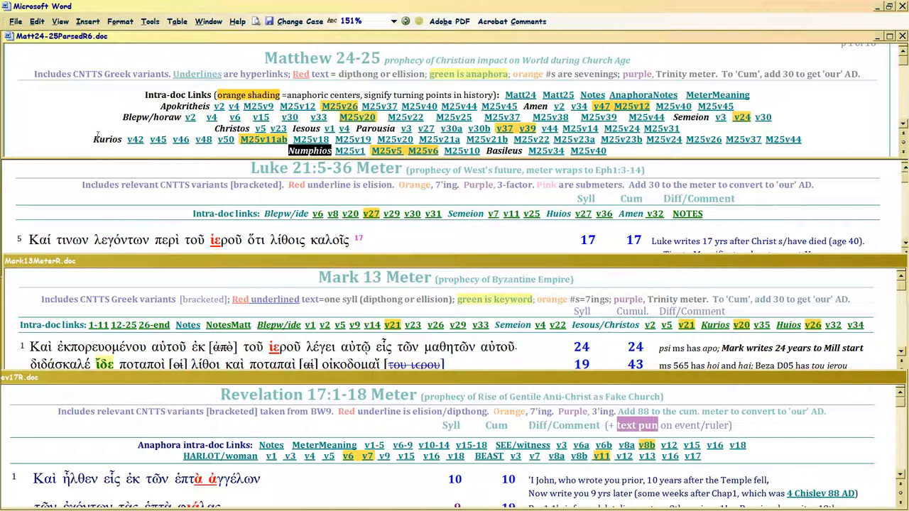
double_click(108, 139)
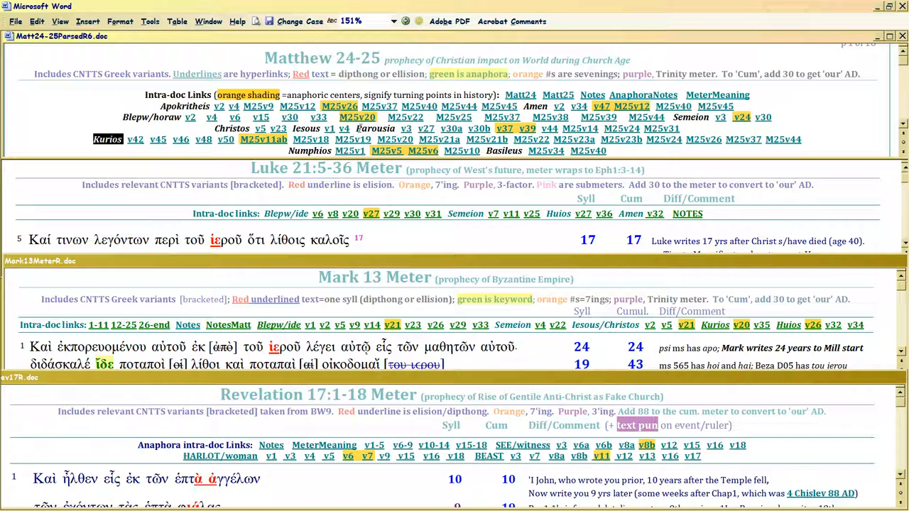
left_click(108, 139)
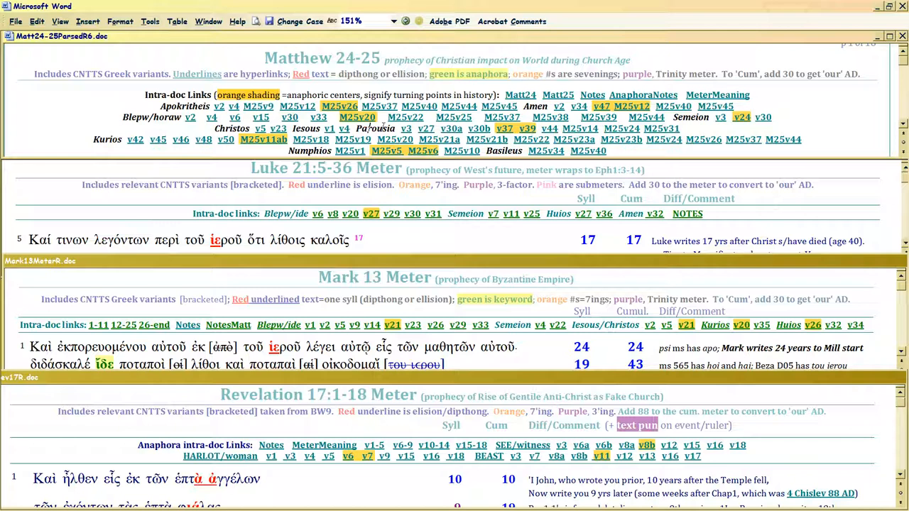
mouse_move(338, 149)
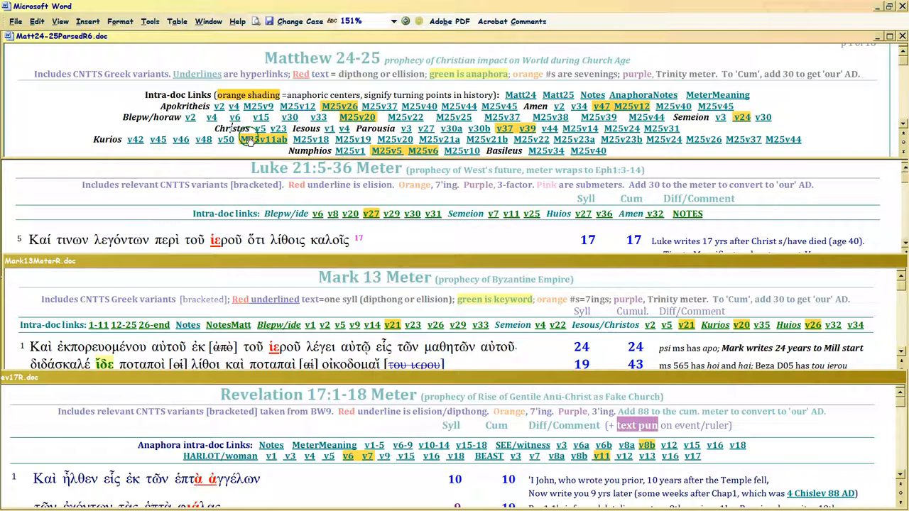
mouse_move(244, 156)
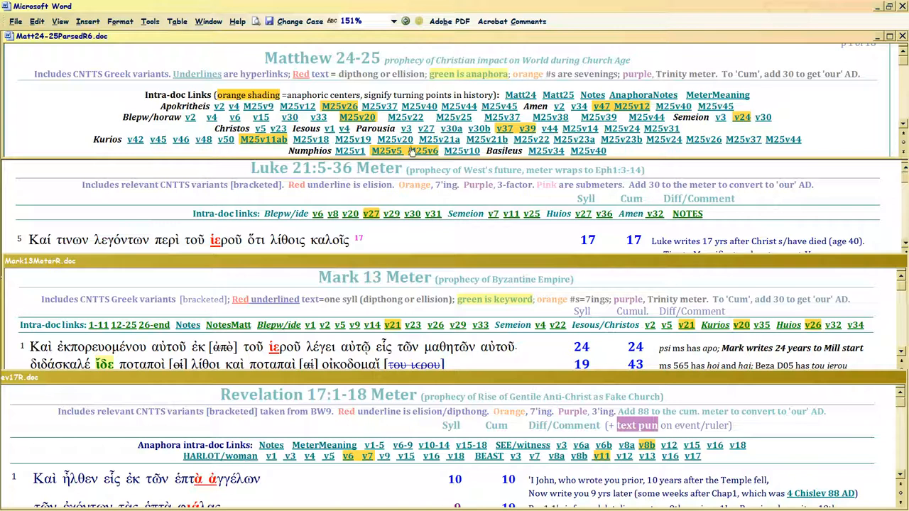
mouse_move(708, 130)
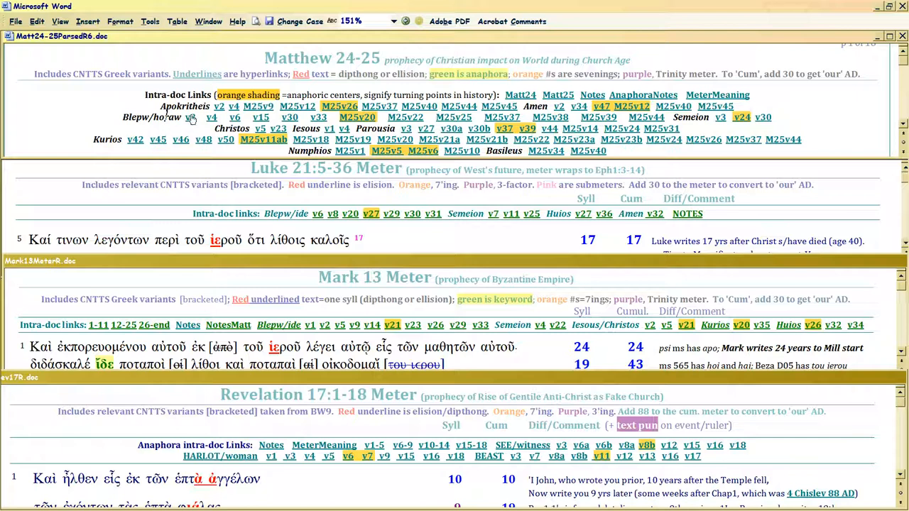
mouse_move(213, 121)
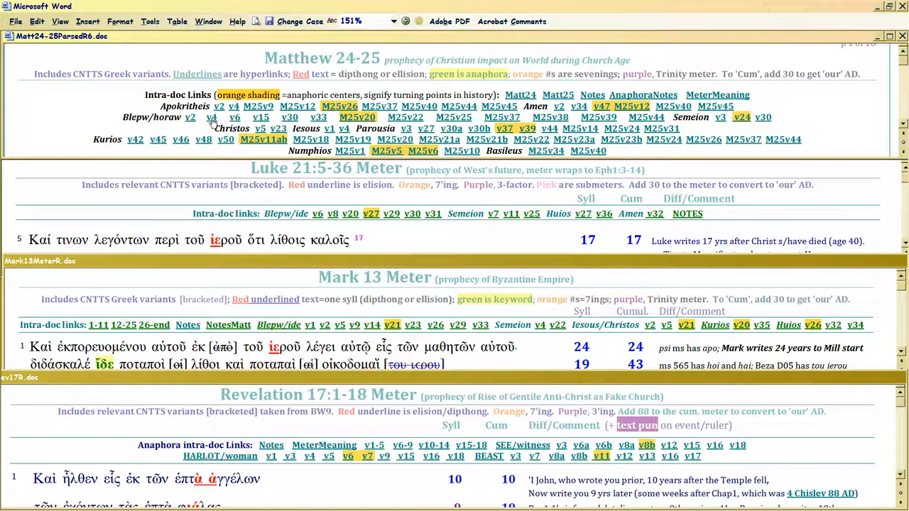
mouse_move(190, 122)
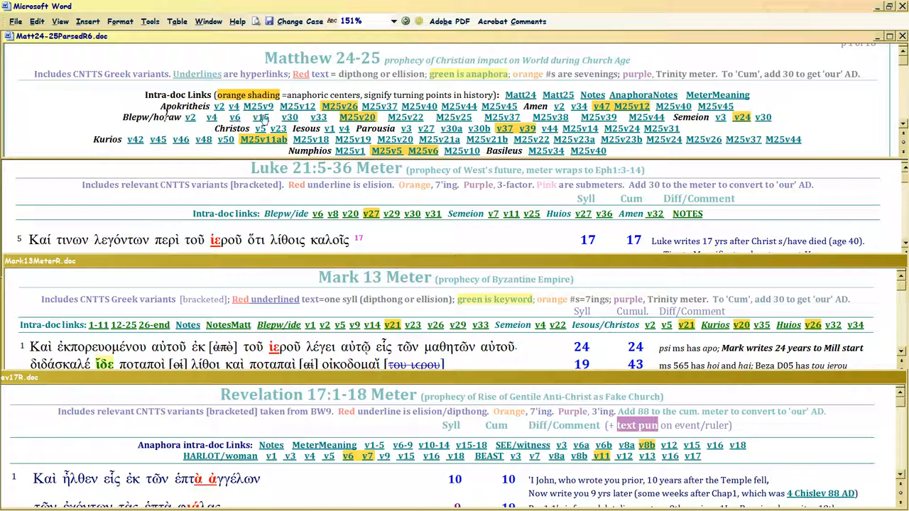
mouse_move(318, 120)
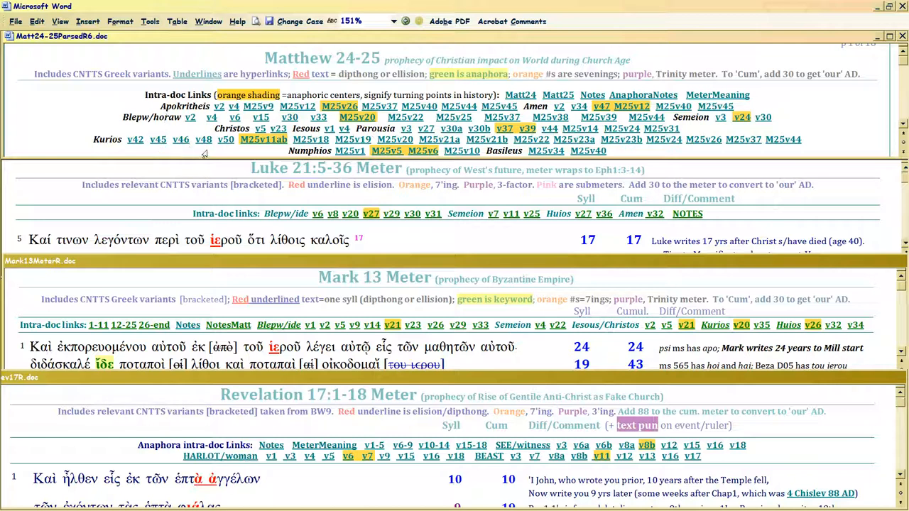
mouse_move(207, 148)
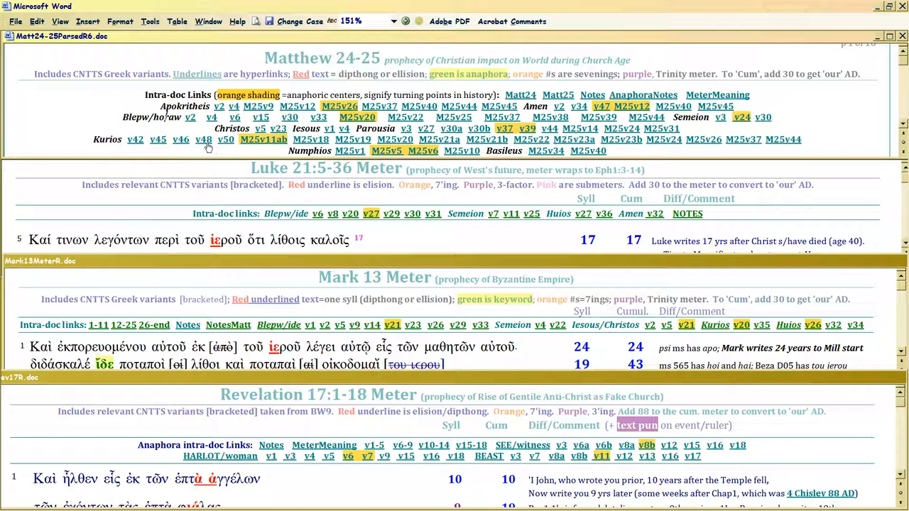
mouse_move(130, 148)
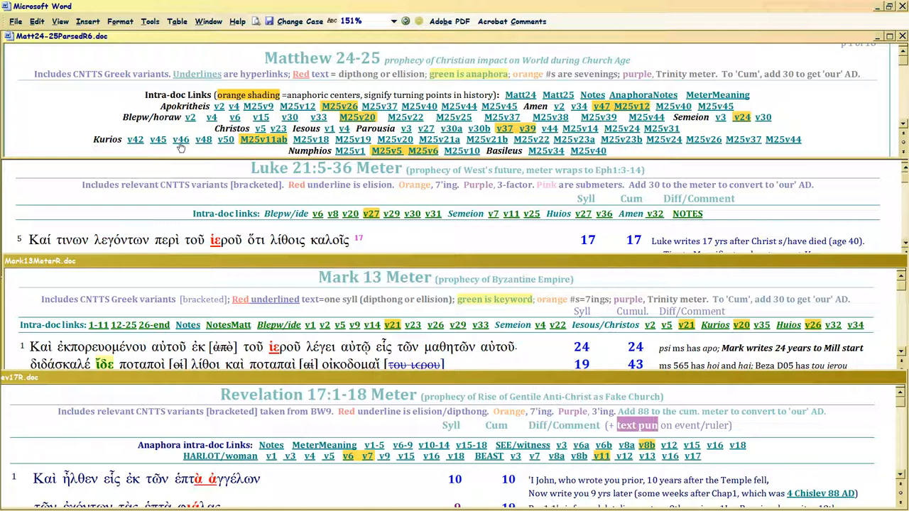
scroll("down", 3)
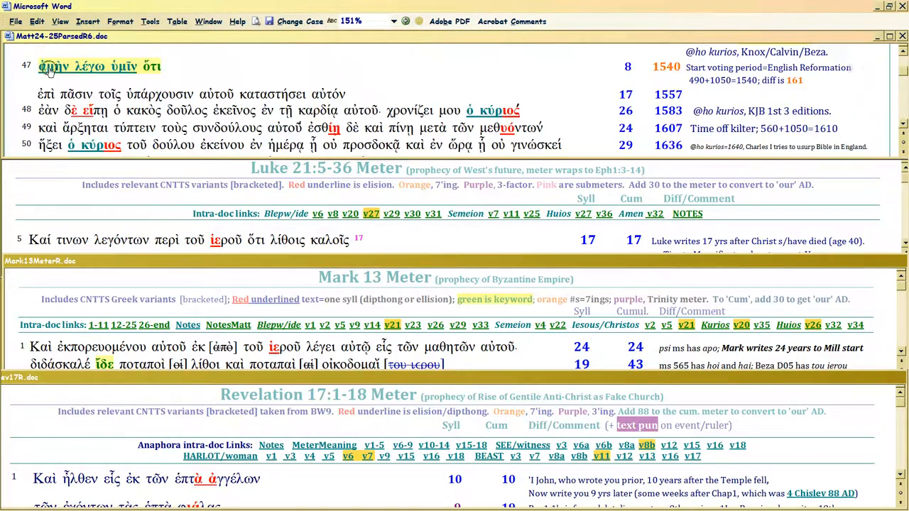
Scroll Matthew through the 1356–1496 Wycliffe/Huss/Luther verse notes and jump to the verse table
scroll("up", 3)
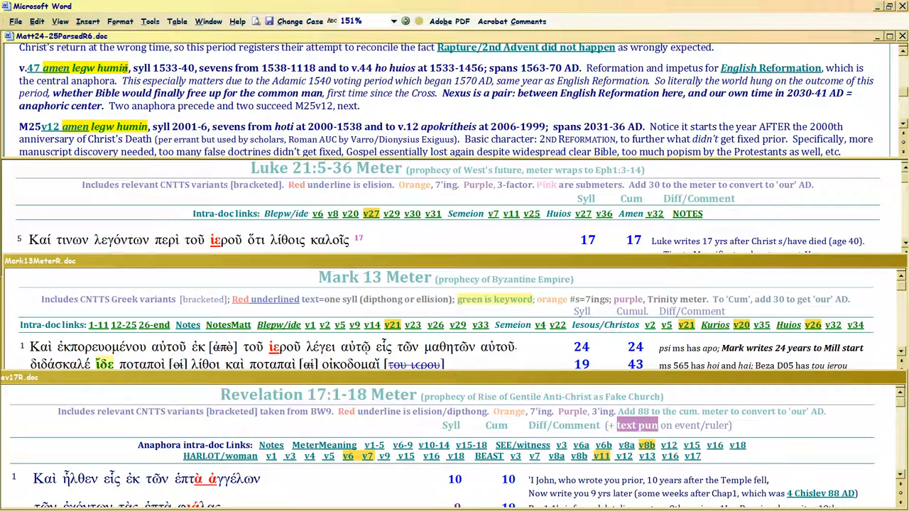
scroll("up", 3)
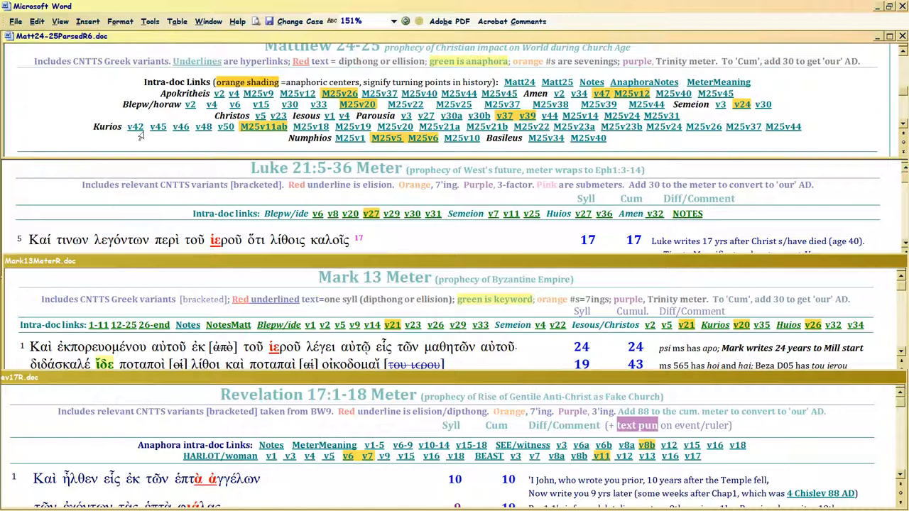
scroll("down", 3)
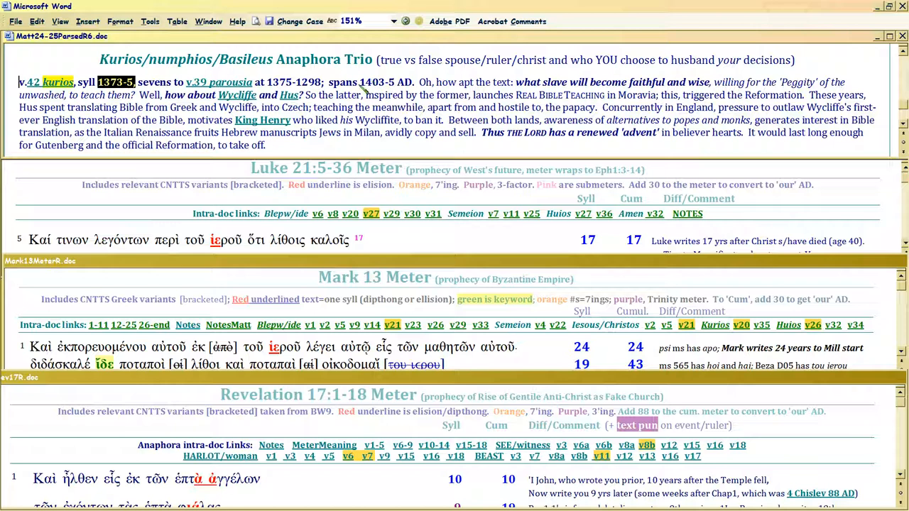
double_click(376, 81)
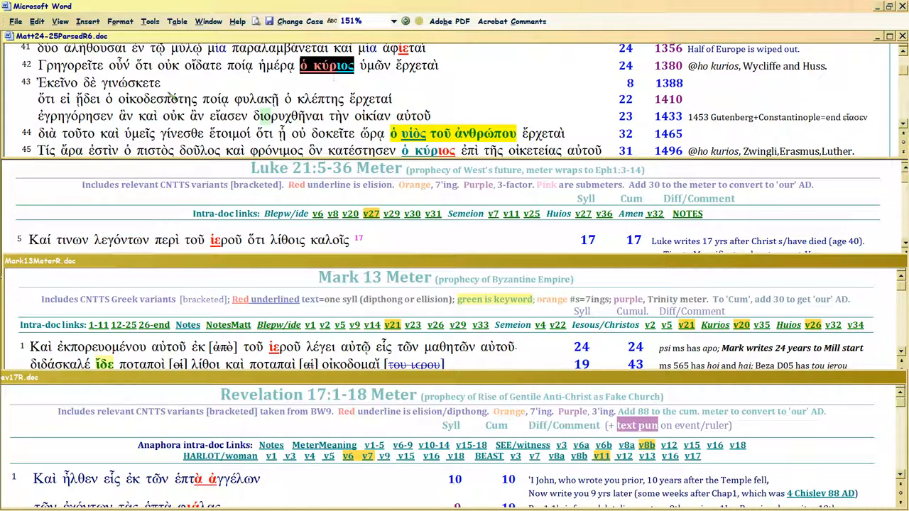
Scroll Matthew down to the kurios commentary on verses 45–50 with Reformation, KJV and Charles I dates
scroll("down", 3)
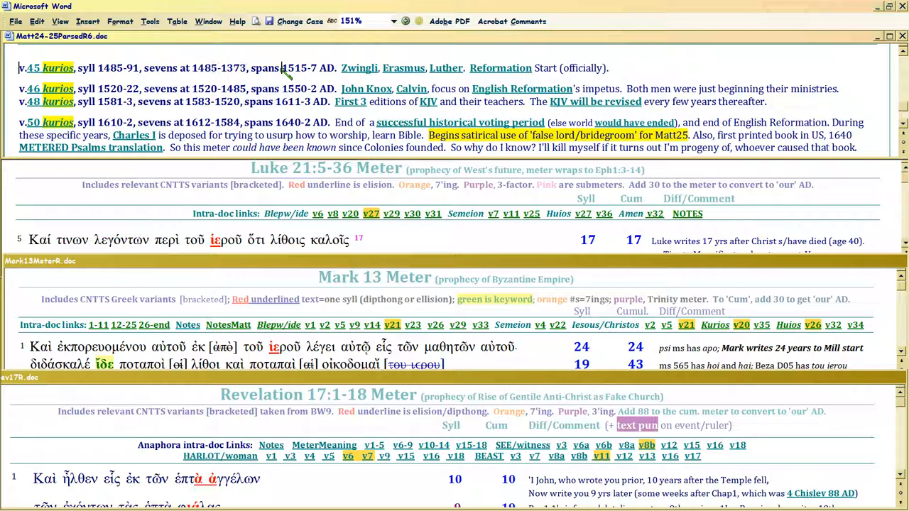
Select the 1485 date in the verse 45 note of the Matthew commentary
double_click(298, 68)
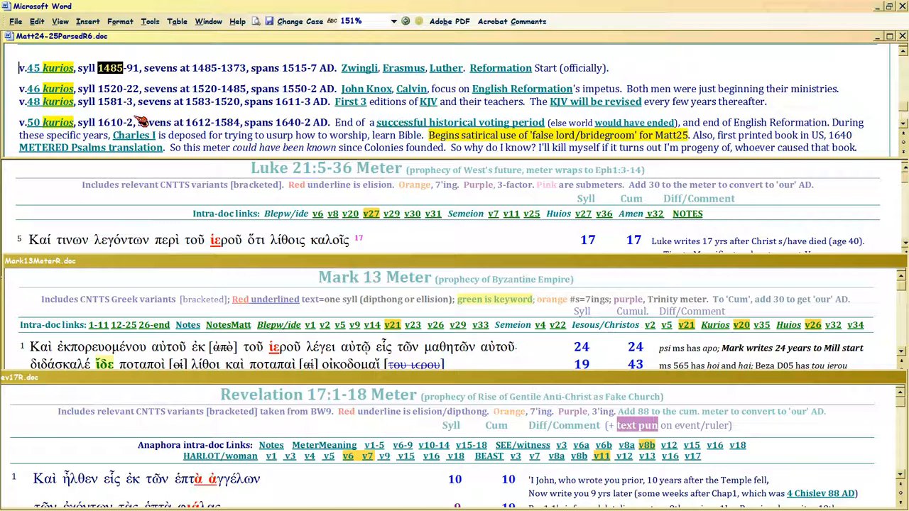
mouse_move(410, 88)
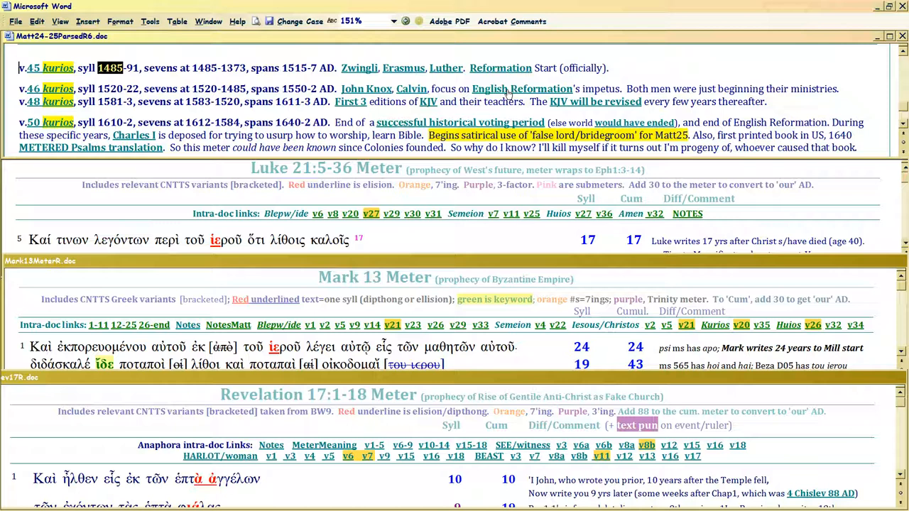
mouse_move(157, 113)
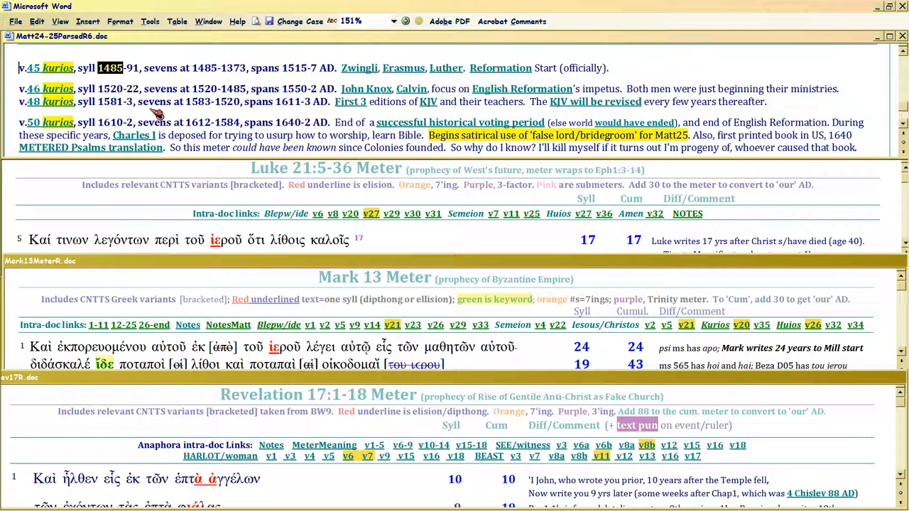
mouse_move(54, 91)
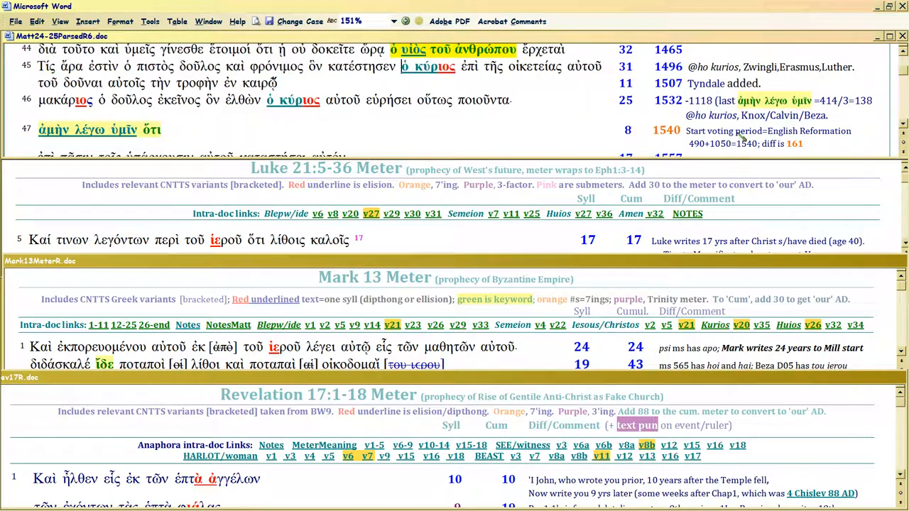
Scroll Matthew back up to its 'Church Age' heading and intra-doc link table
scroll("up", 3)
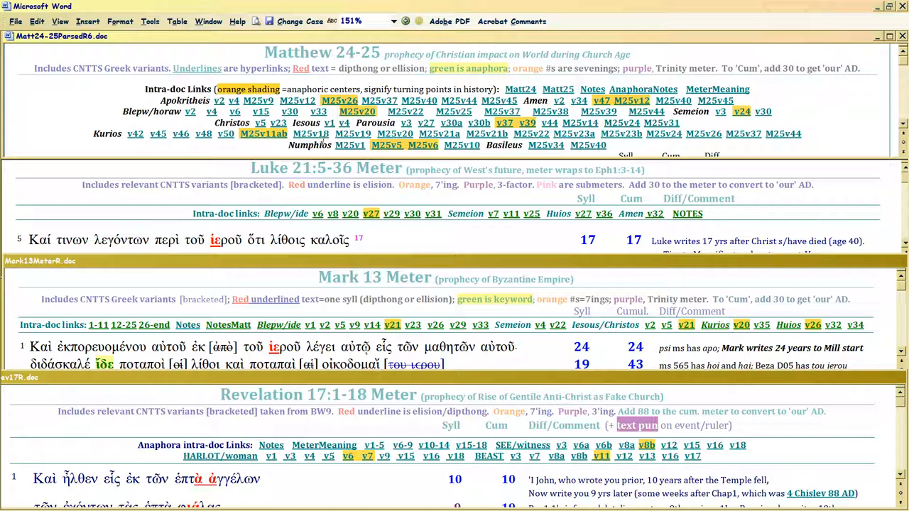
mouse_move(371, 162)
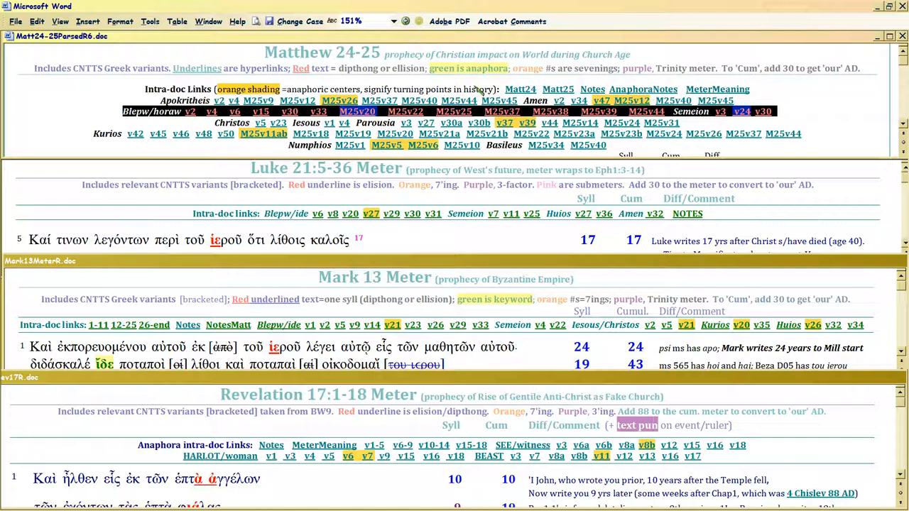
mouse_move(240, 147)
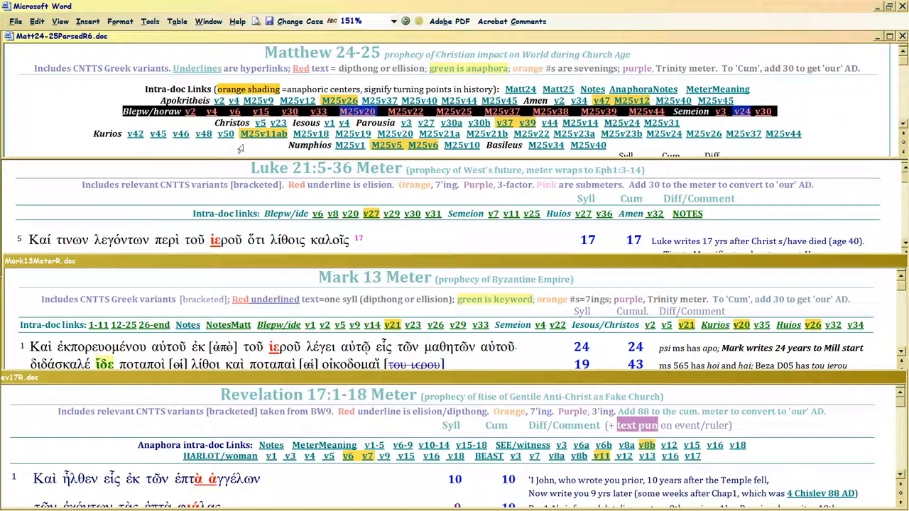
Scroll Matthew down to verses 6–9 on nations, famines and earthquakes with Diocletian and Nicaea notes
scroll("down", 3)
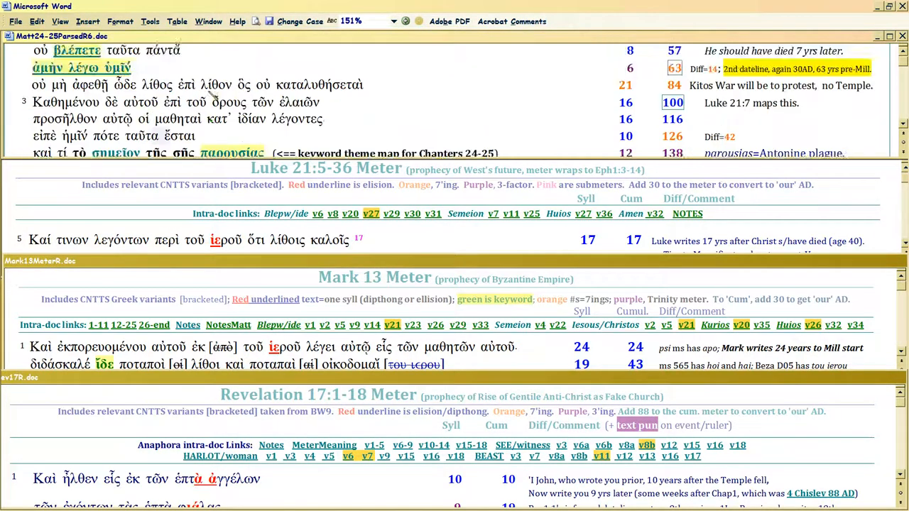
scroll("down", 3)
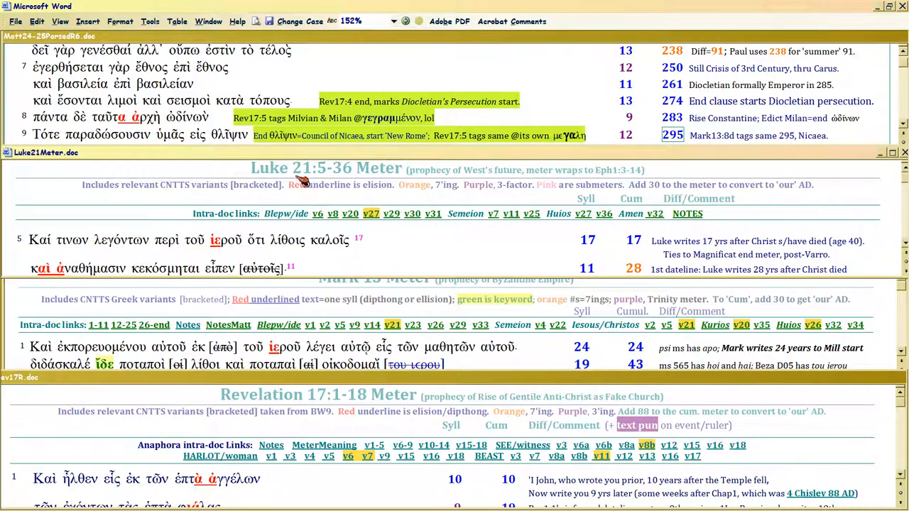
scroll("down", 3)
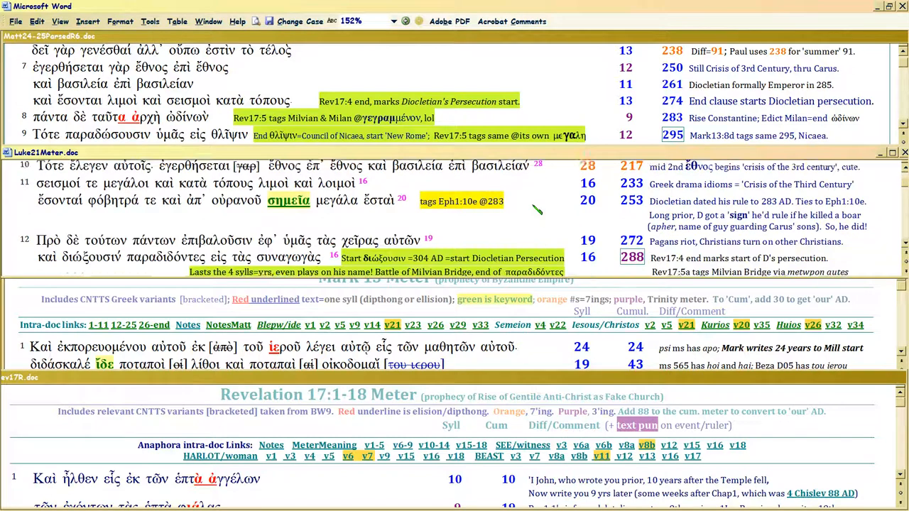
scroll("down", 3)
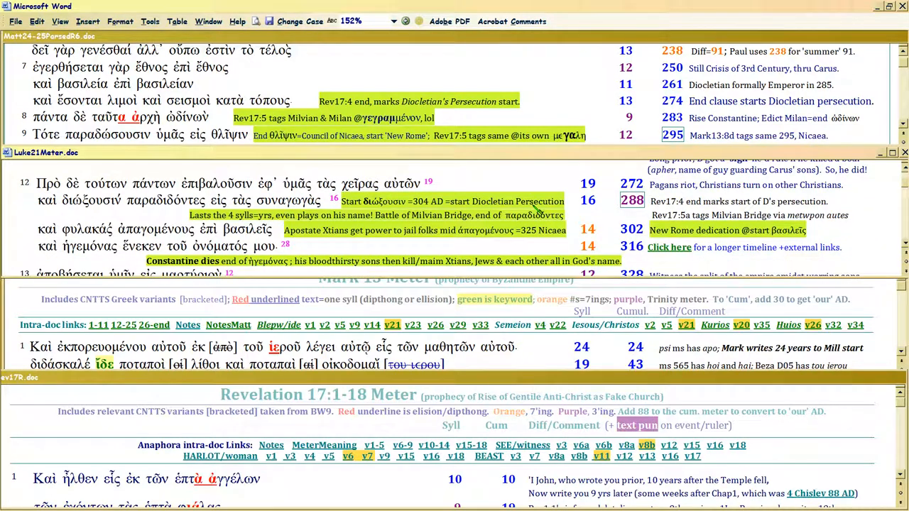
scroll("up", 3)
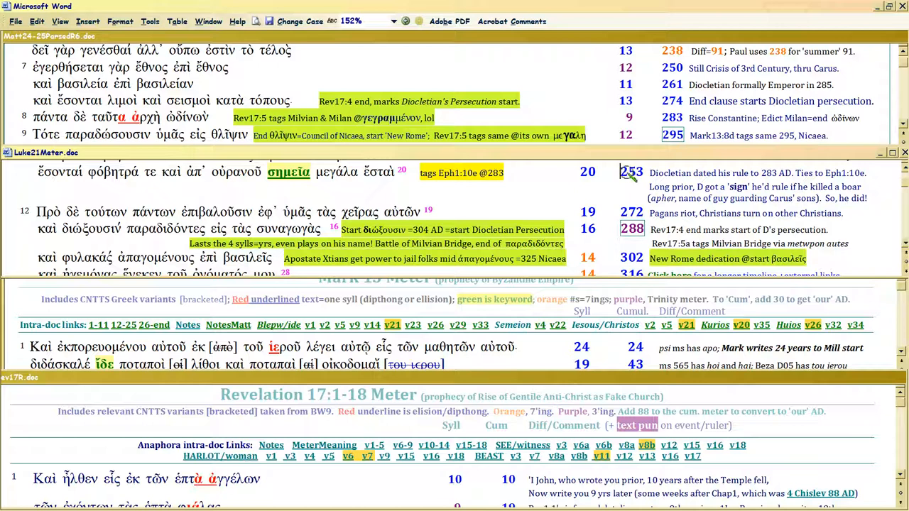
mouse_move(665, 77)
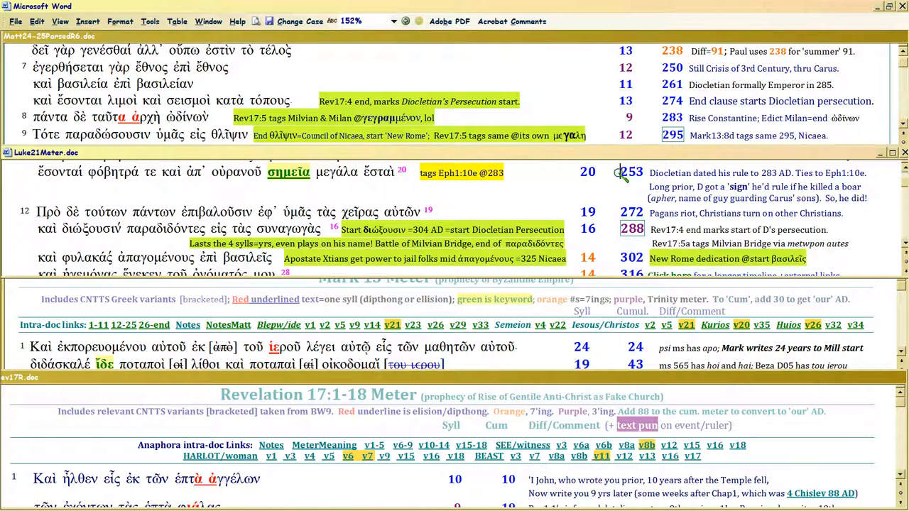
mouse_move(625, 178)
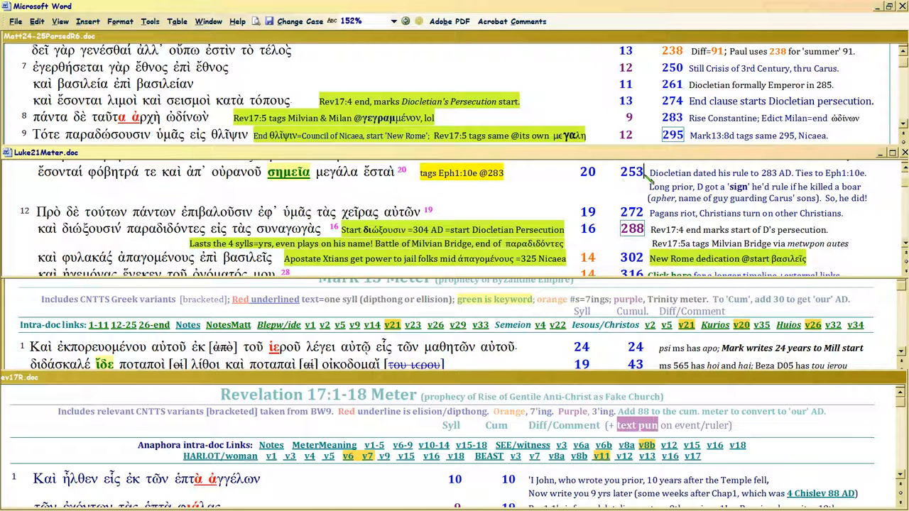
mouse_move(642, 176)
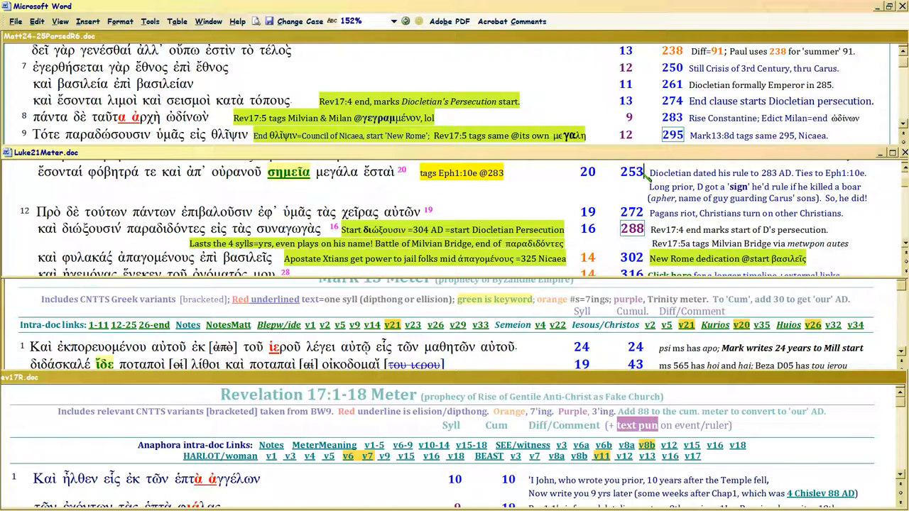
mouse_move(611, 179)
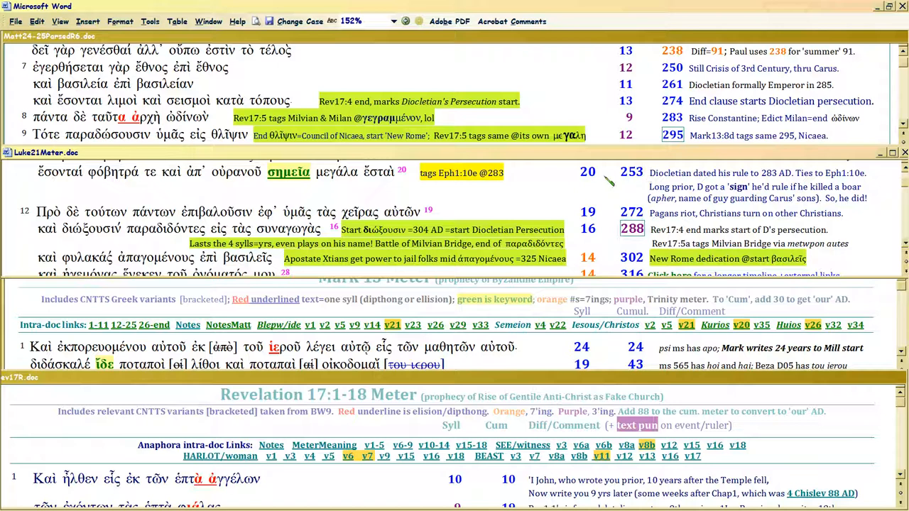
mouse_move(642, 173)
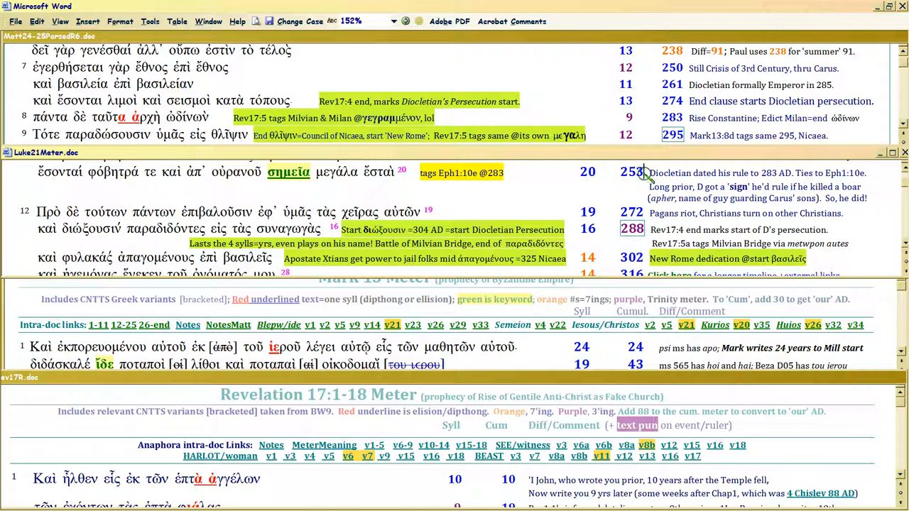
mouse_move(642, 177)
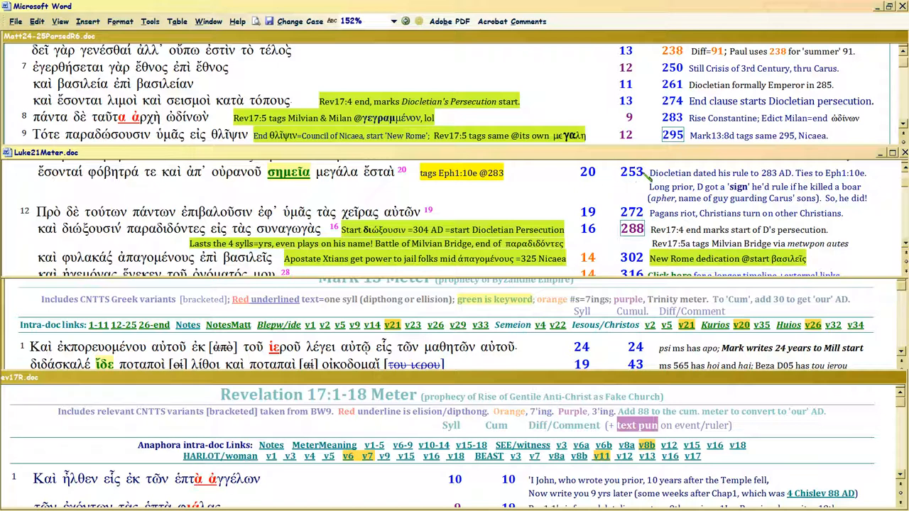
mouse_move(622, 178)
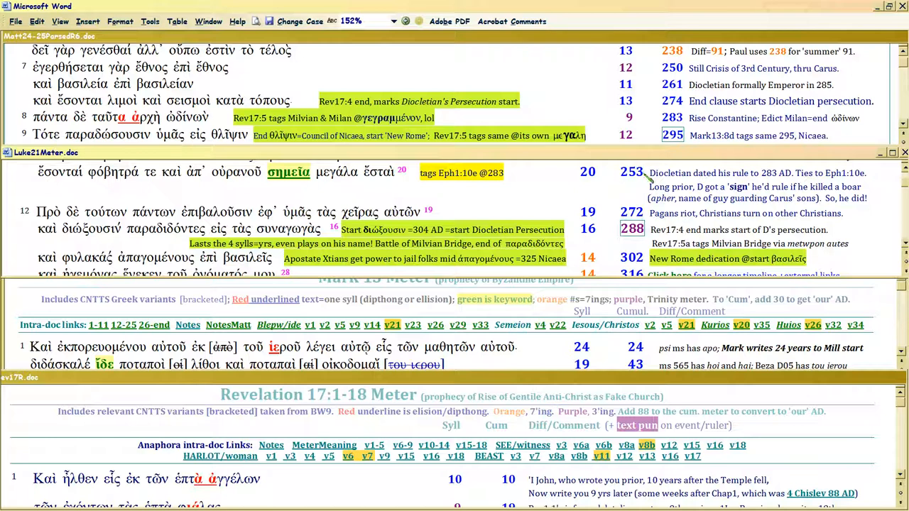
mouse_move(632, 178)
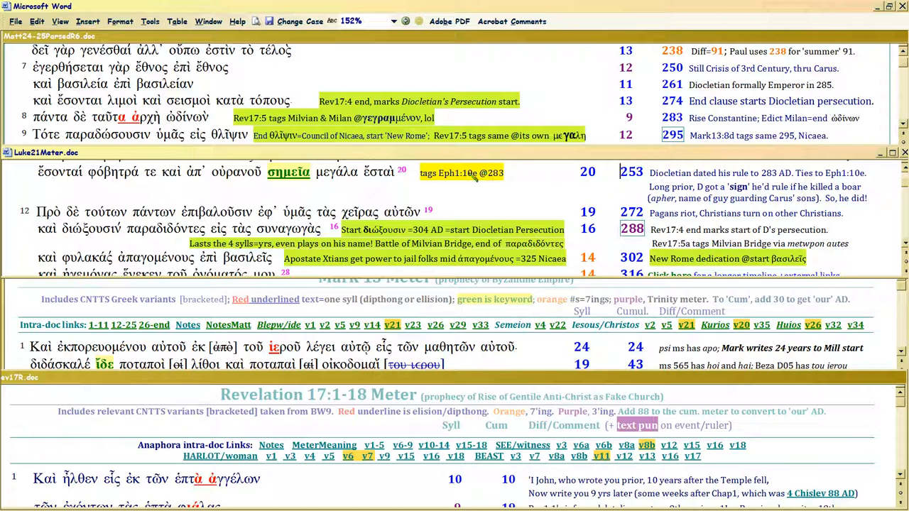
Select the word Diocletian in the Luke pane's persecution note
double_click(463, 174)
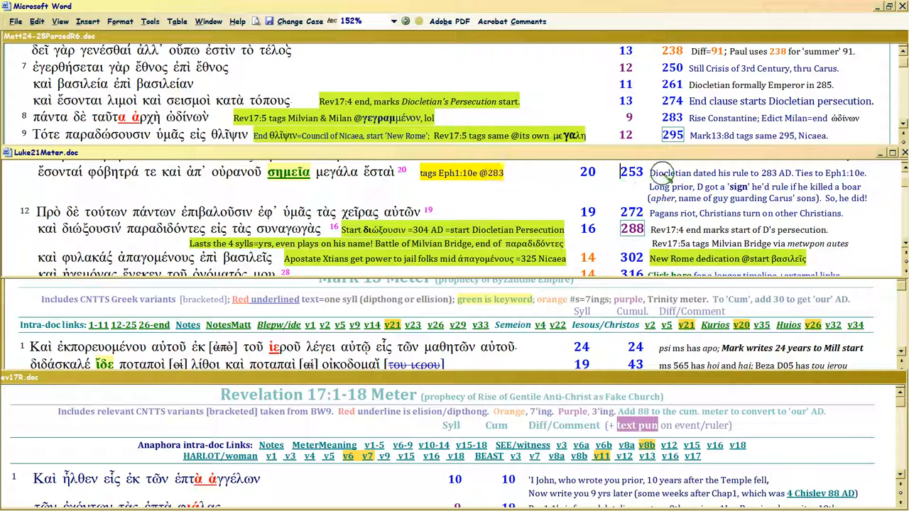
mouse_move(645, 85)
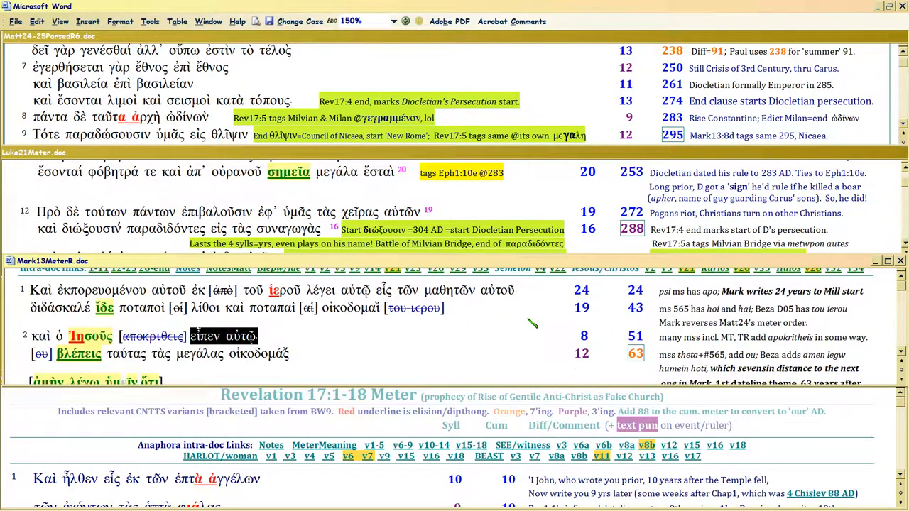
Scroll Mark 13 down to the wars-and-rumours verses 7–8
scroll("down", 3)
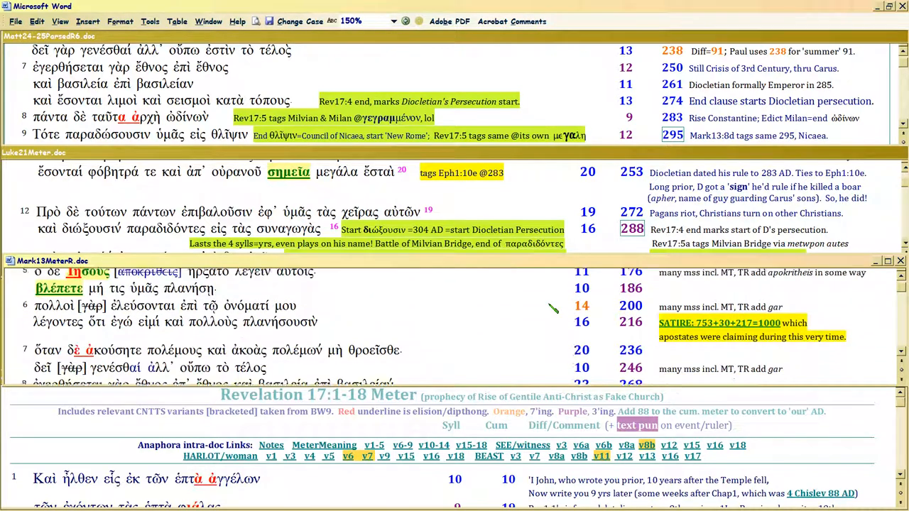
scroll("down", 3)
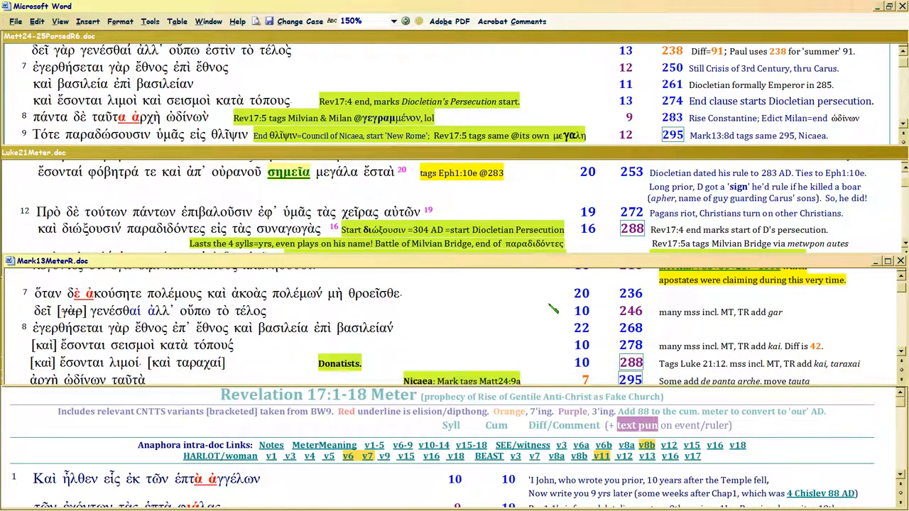
scroll("down", 3)
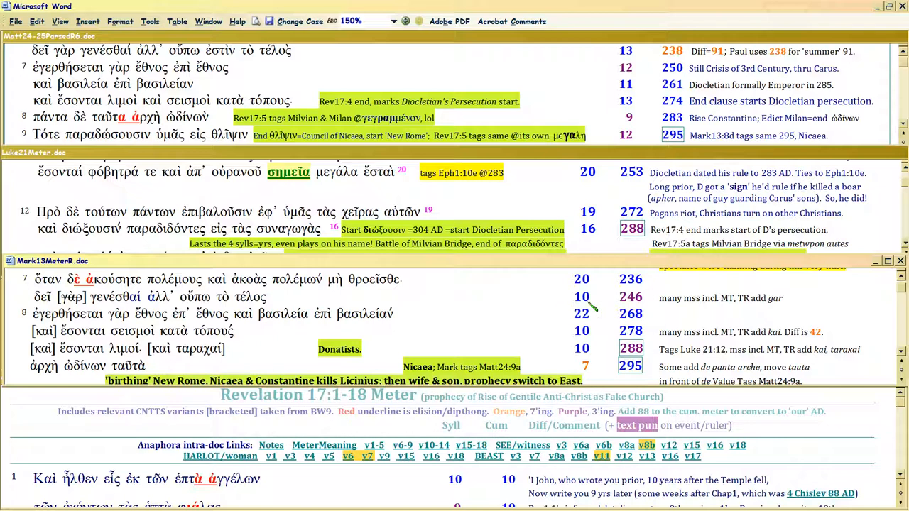
mouse_move(632, 171)
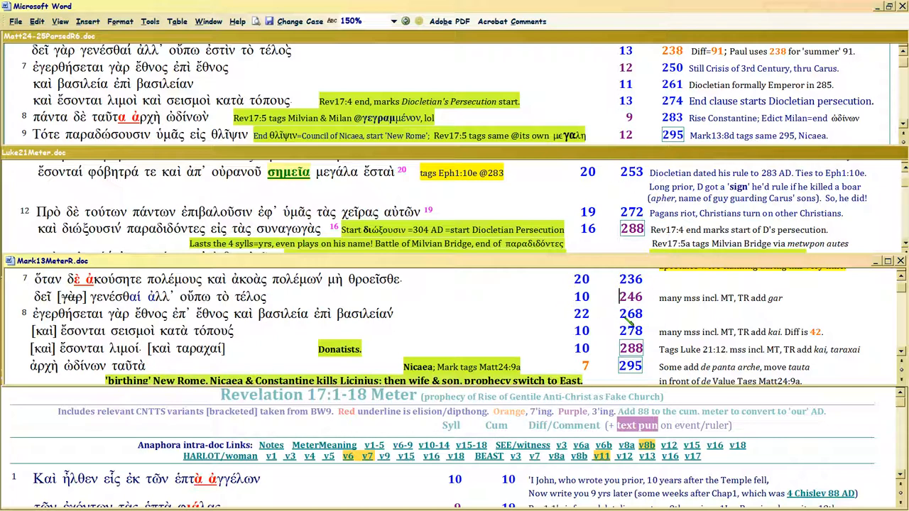
Scroll Revelation 17 down to the scarlet woman and seven-heads verses with Decius and Diocletian notes
scroll("down", 3)
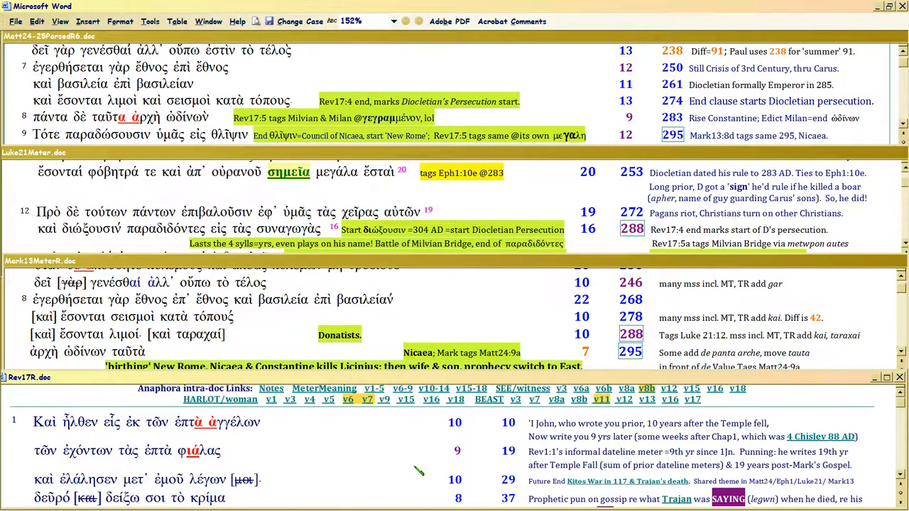
scroll("down", 3)
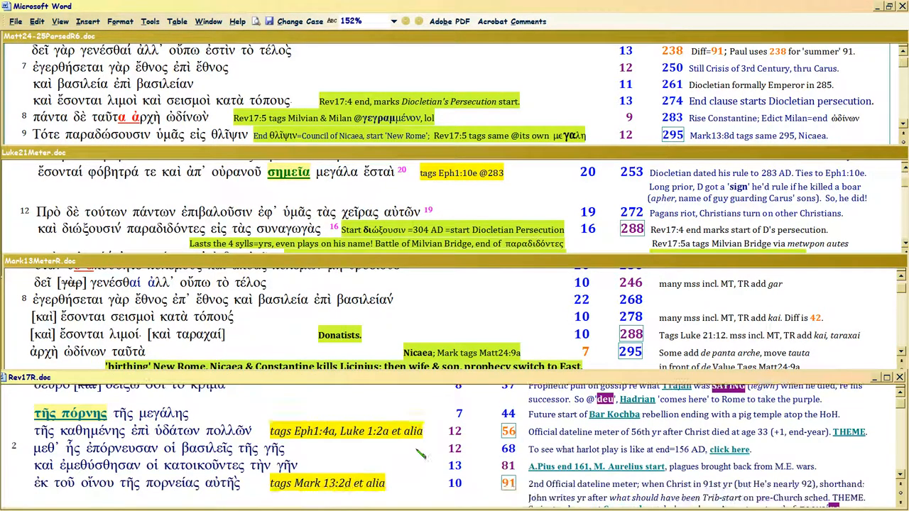
scroll("down", 3)
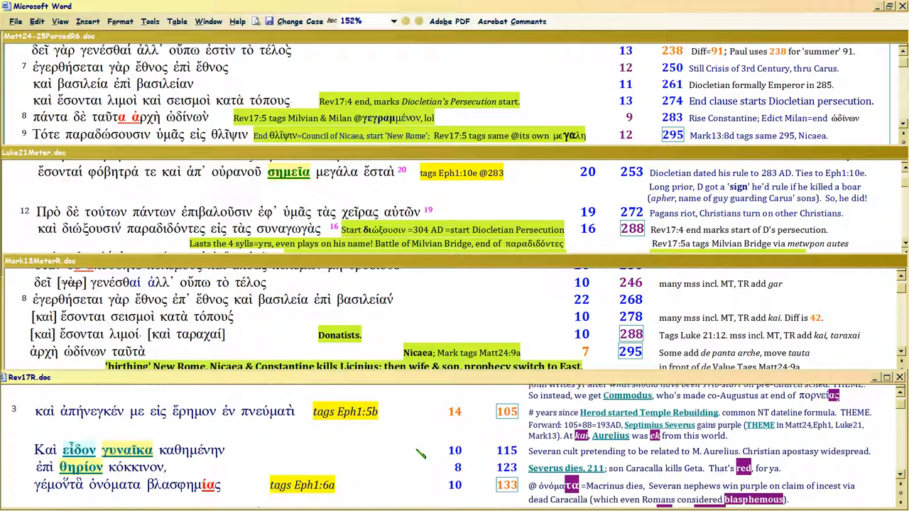
scroll("down", 3)
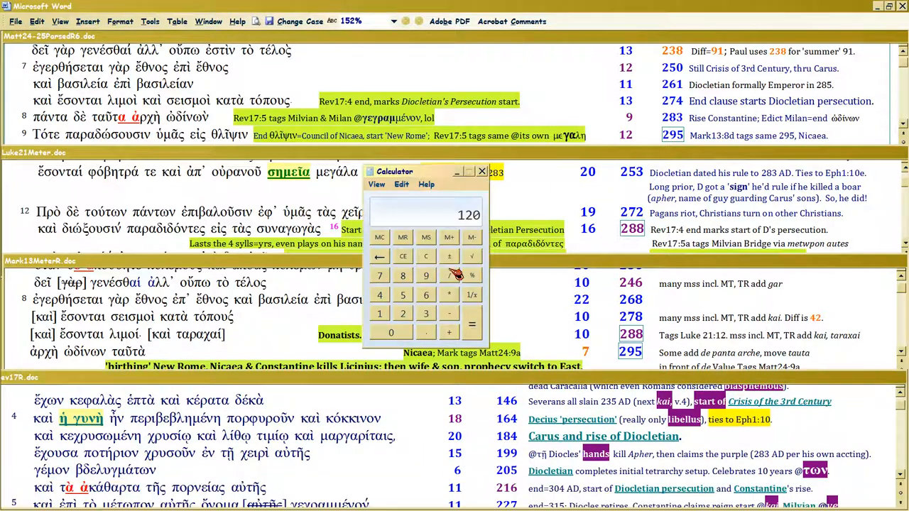
Clear the Calculator's 120 result and enter figures for the 283 and 88 date difference
left_click(426, 255)
type("3")
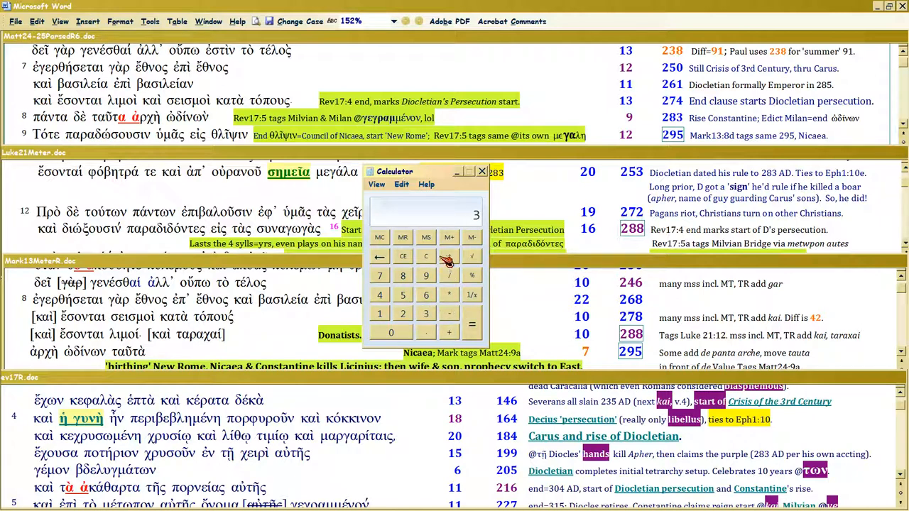
left_click(426, 276)
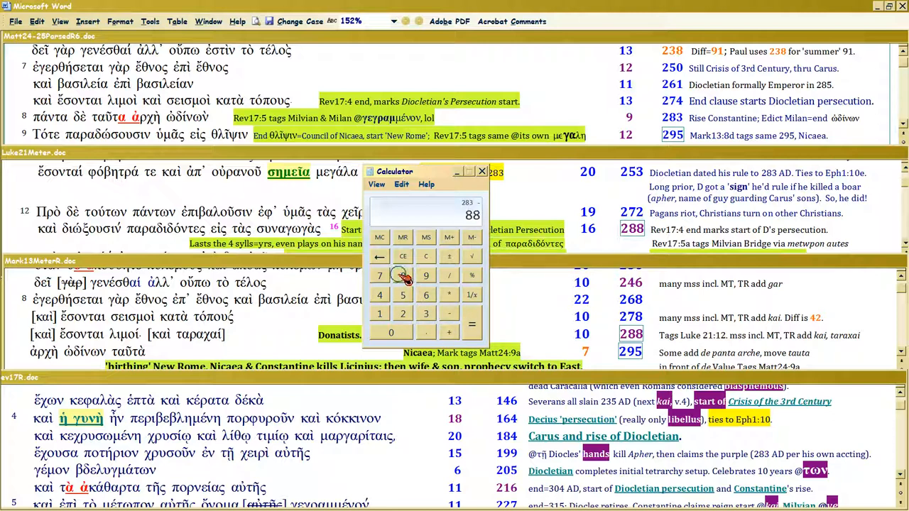
left_click(404, 275)
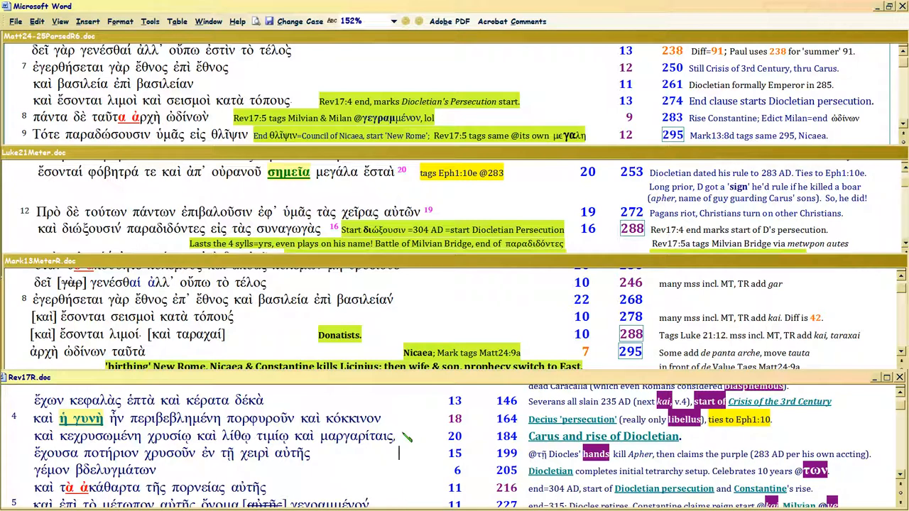
mouse_move(407, 466)
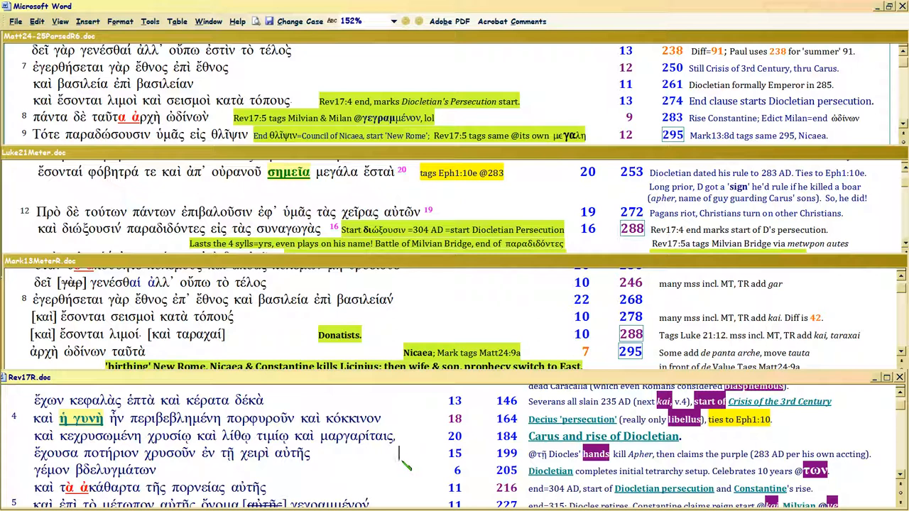
mouse_move(412, 465)
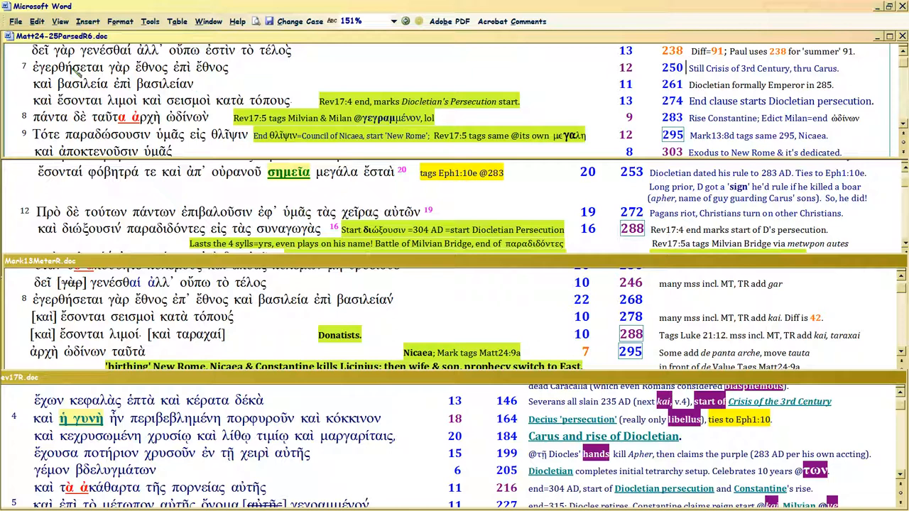
Select part of Matthew's nation-against-nation line near the 303 Exodus to New Rome note
double_click(128, 67)
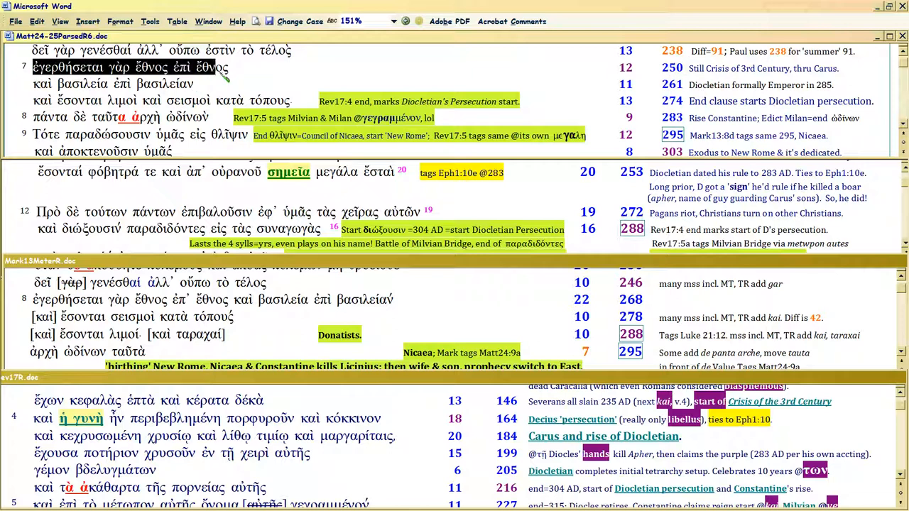